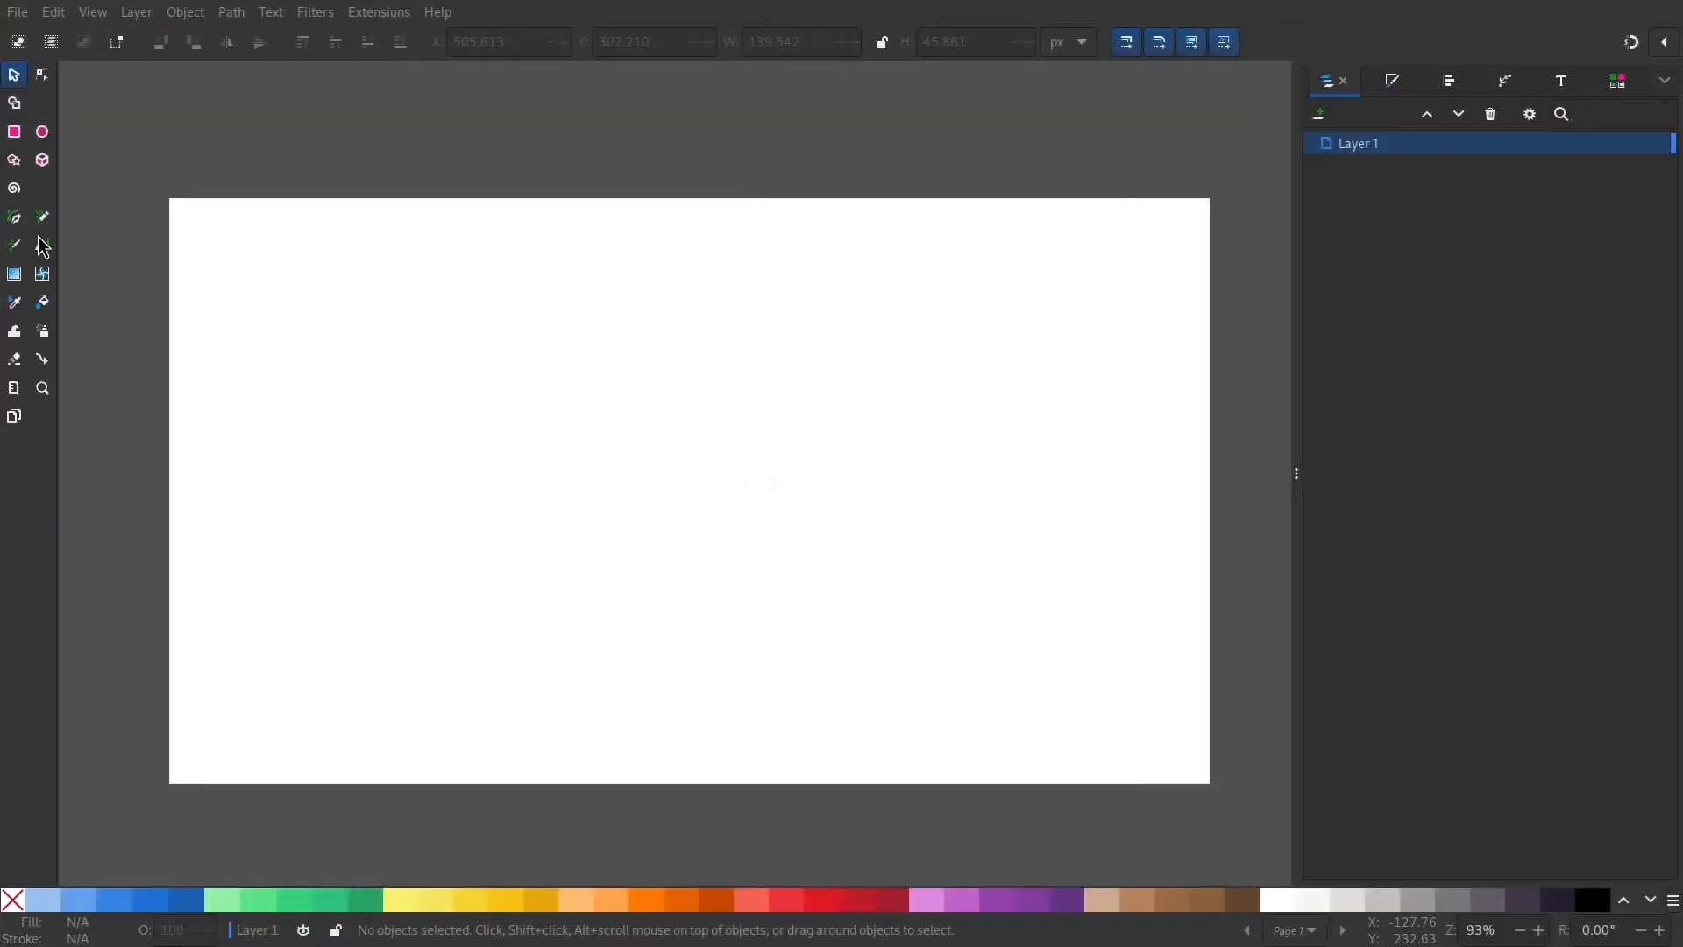
- Add the text INKSCAPE to the canvas and set it in the Archivo font
click(42, 245)
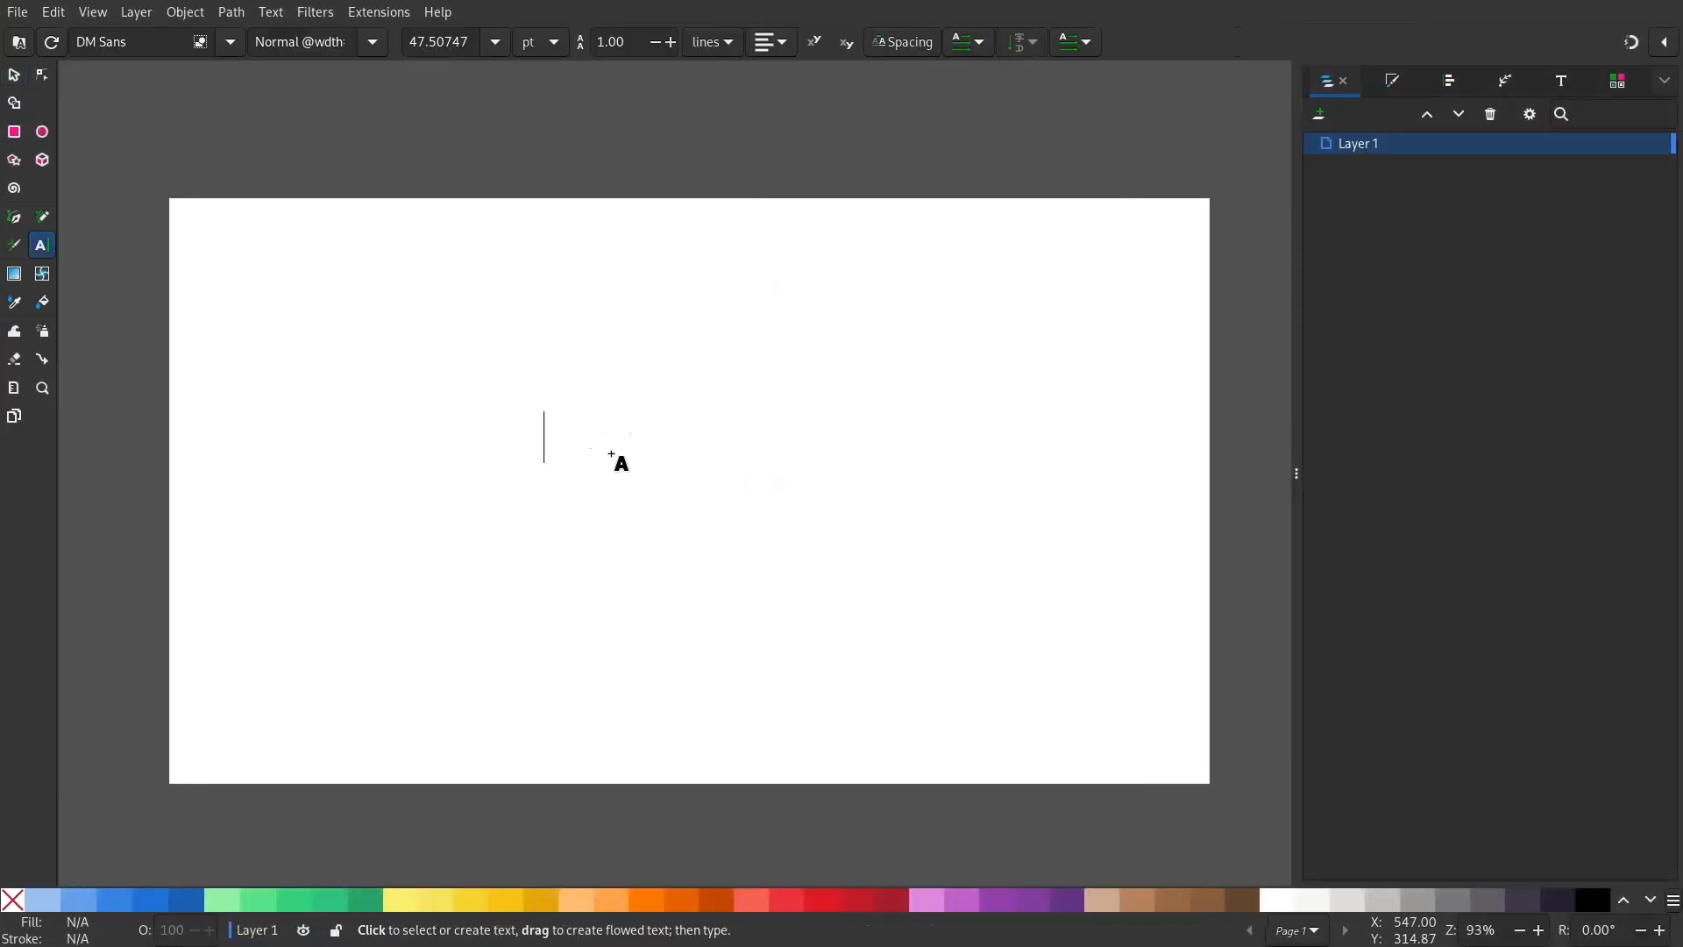
text(INKSCAPE)
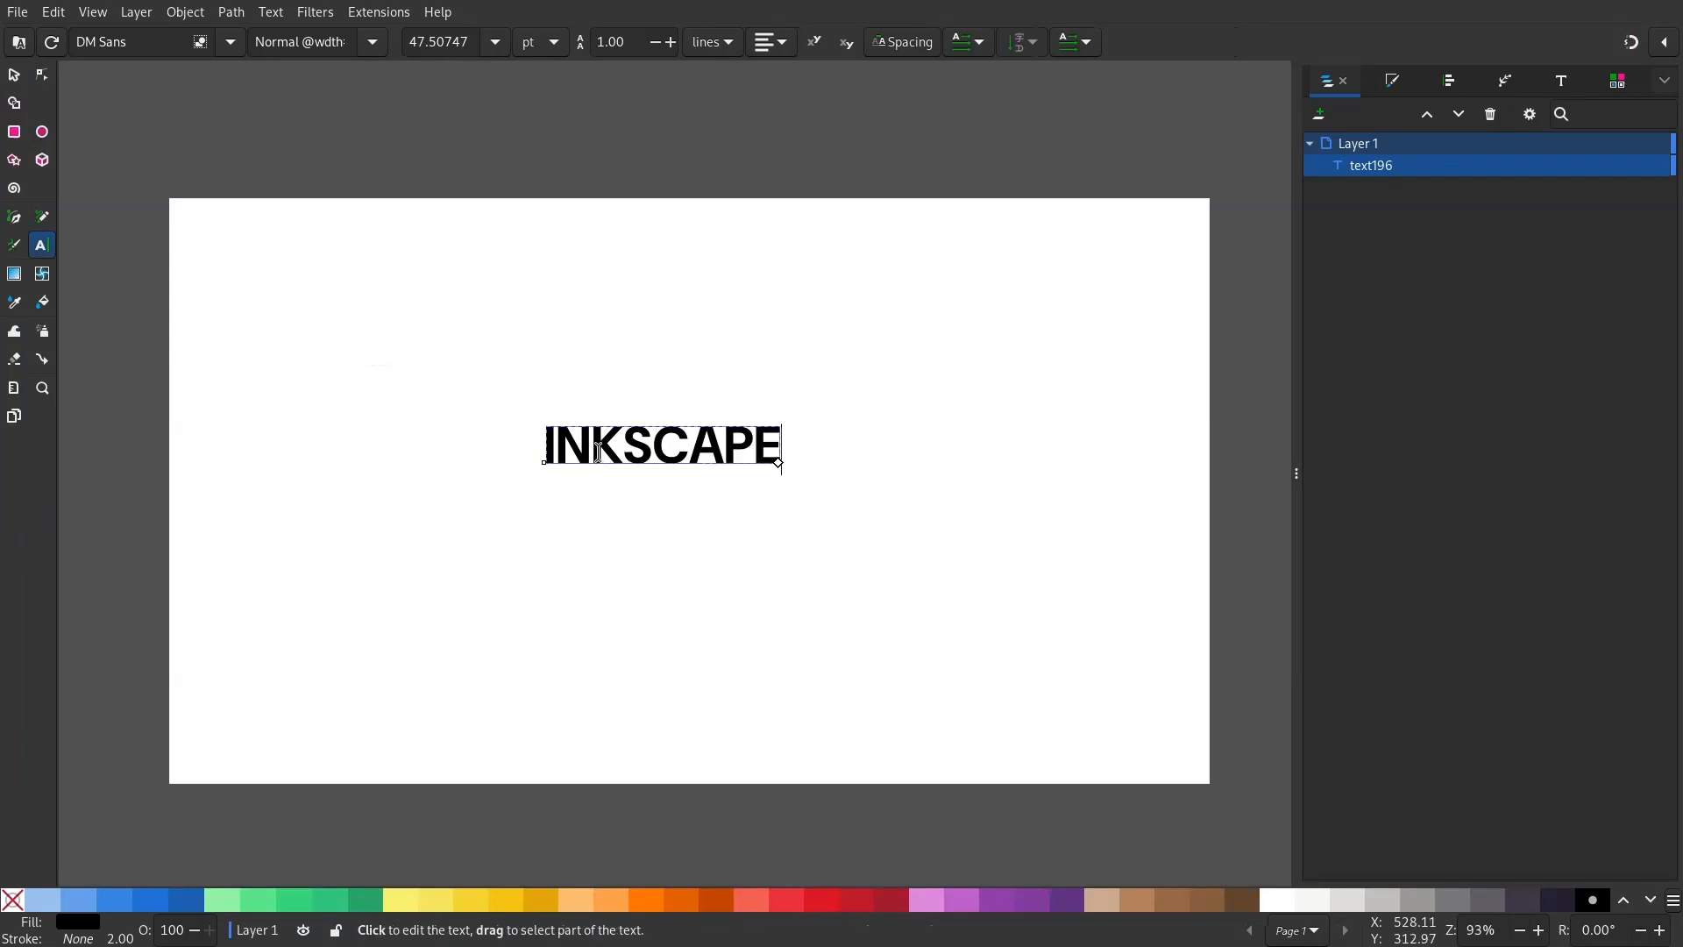
click(228, 42)
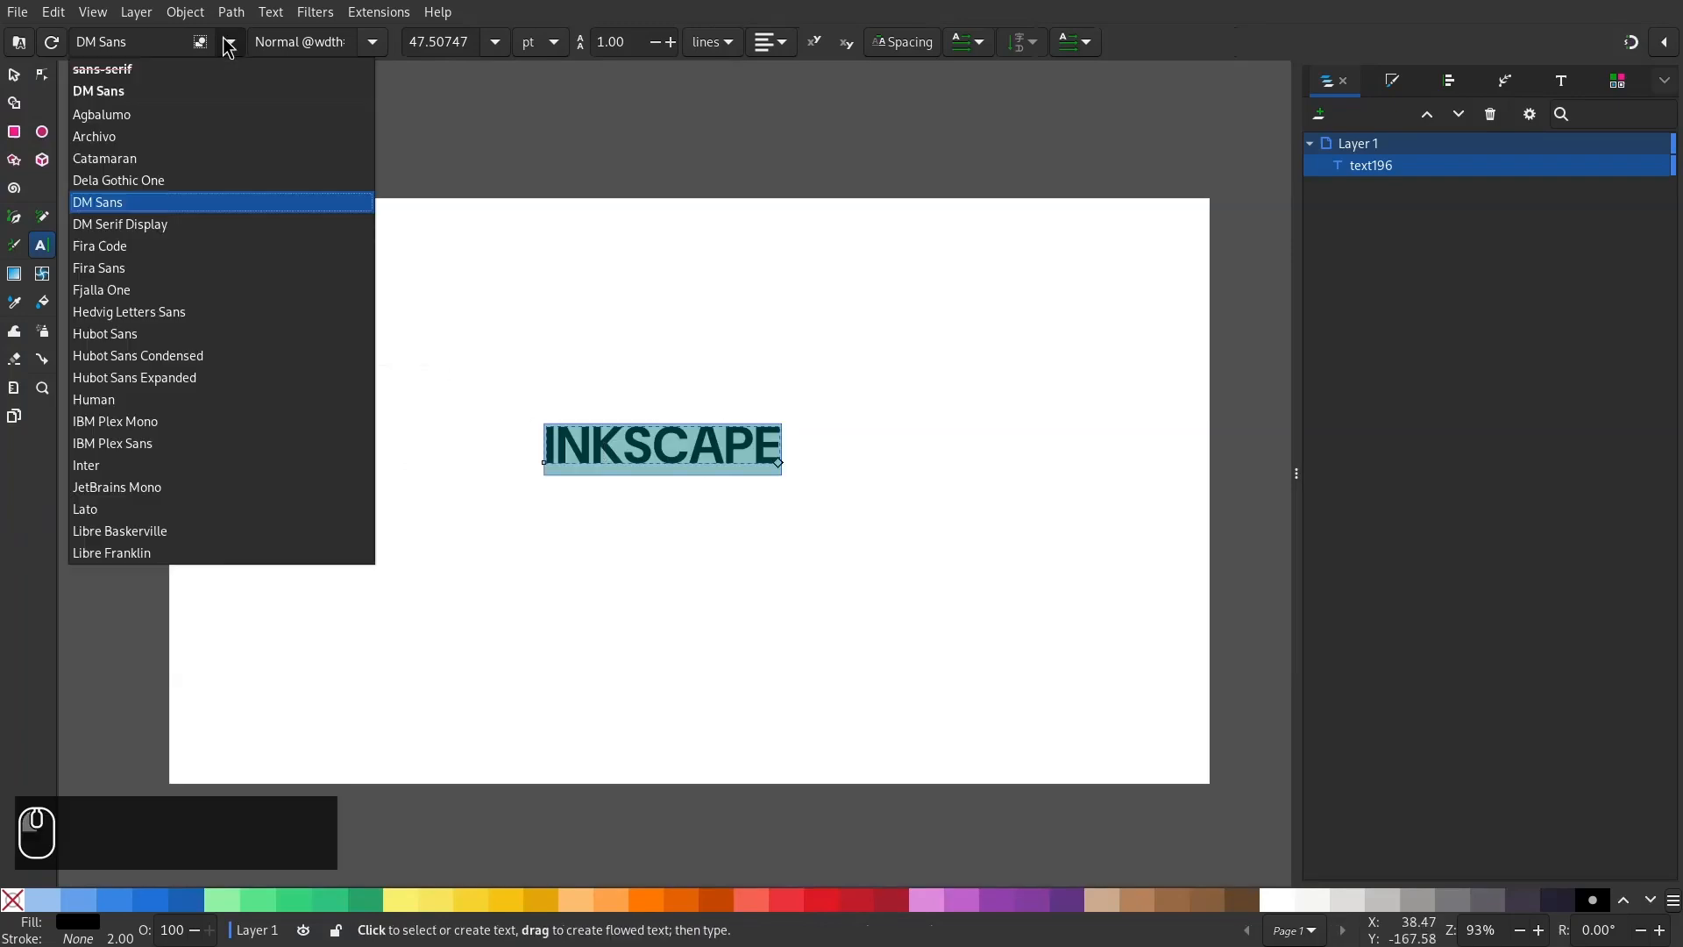
click(95, 137)
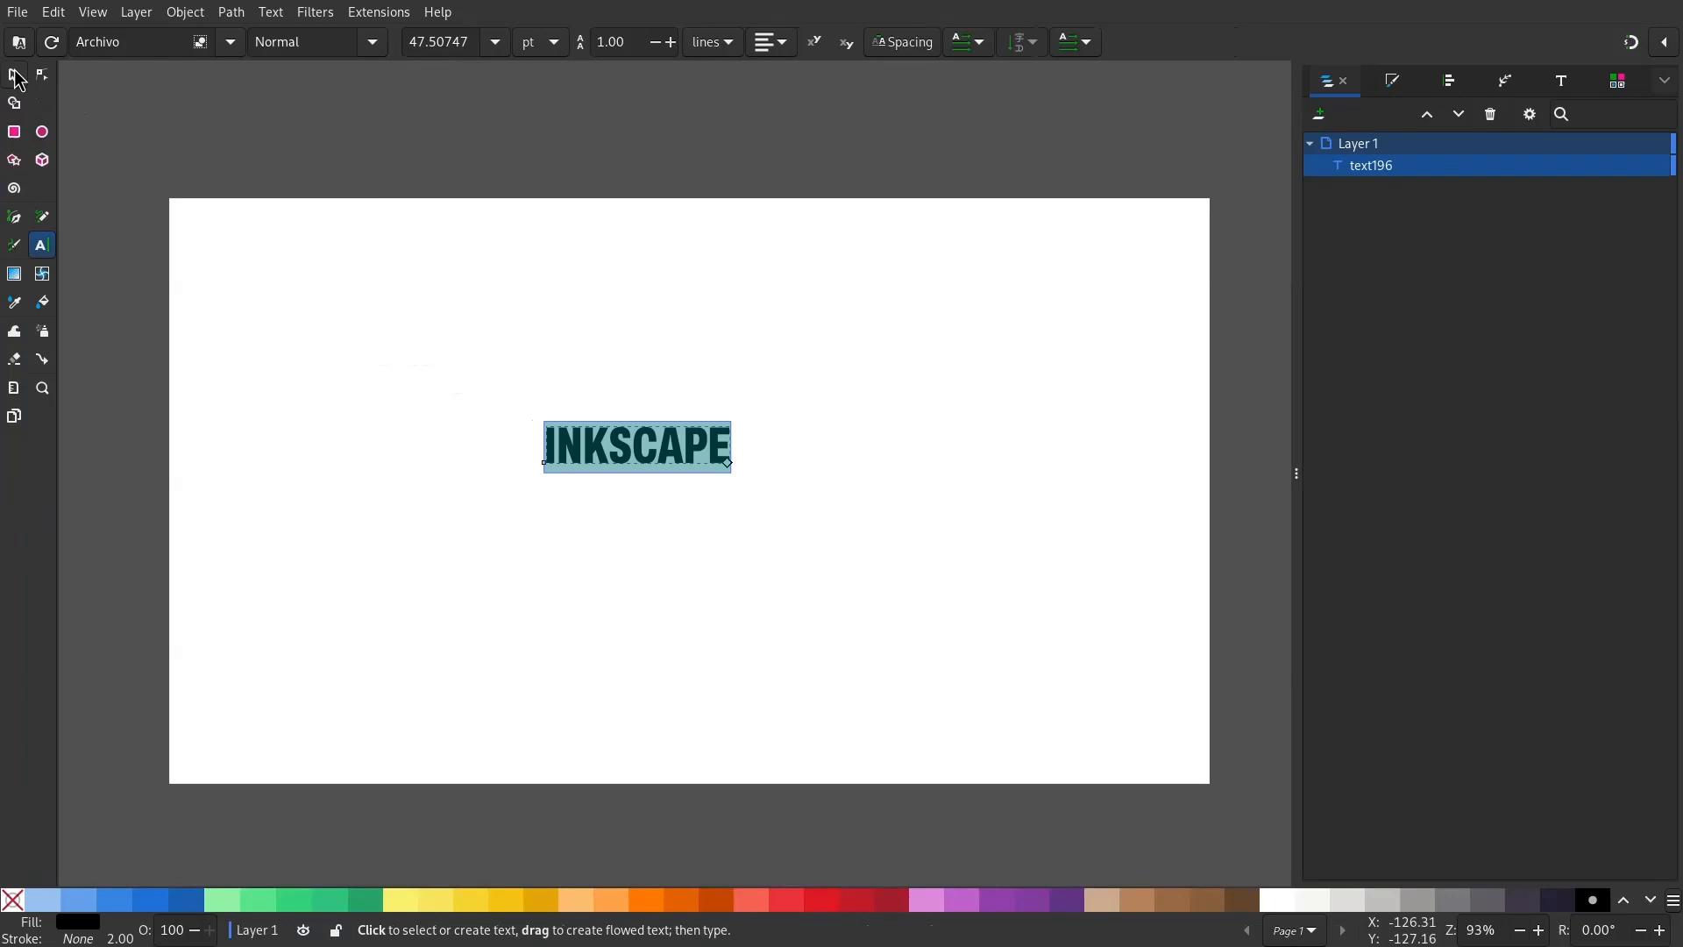
click(15, 73)
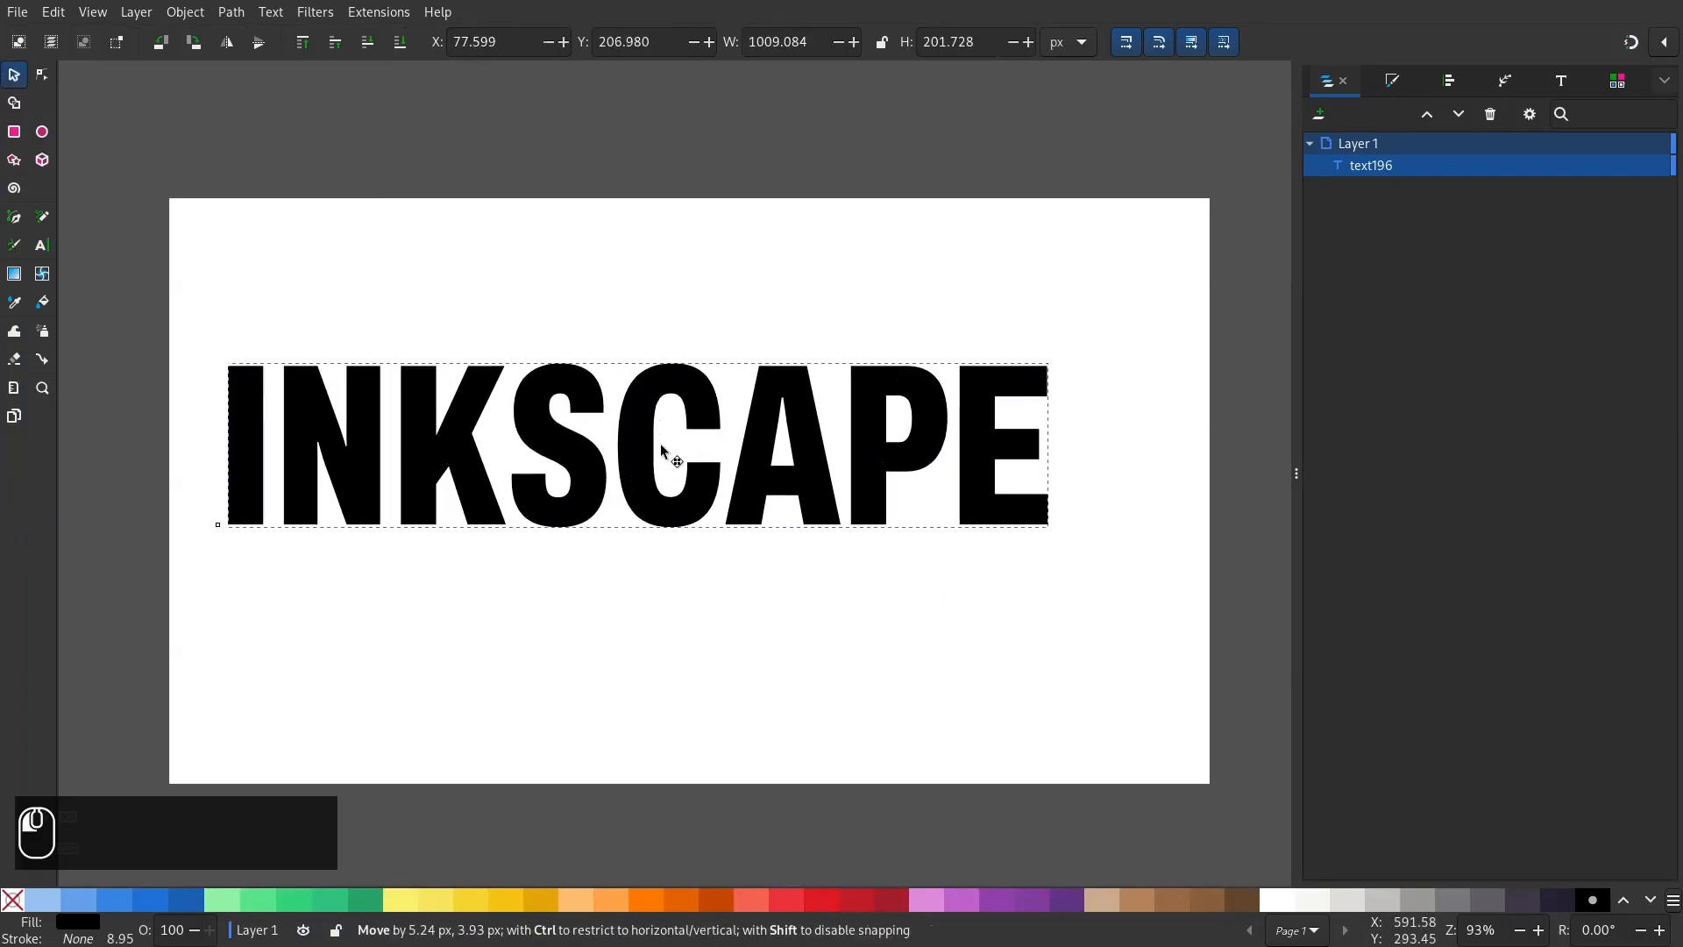
- Centre the word, convert it to a path, and break it into eight letter paths
drag(660, 445, 678, 474)
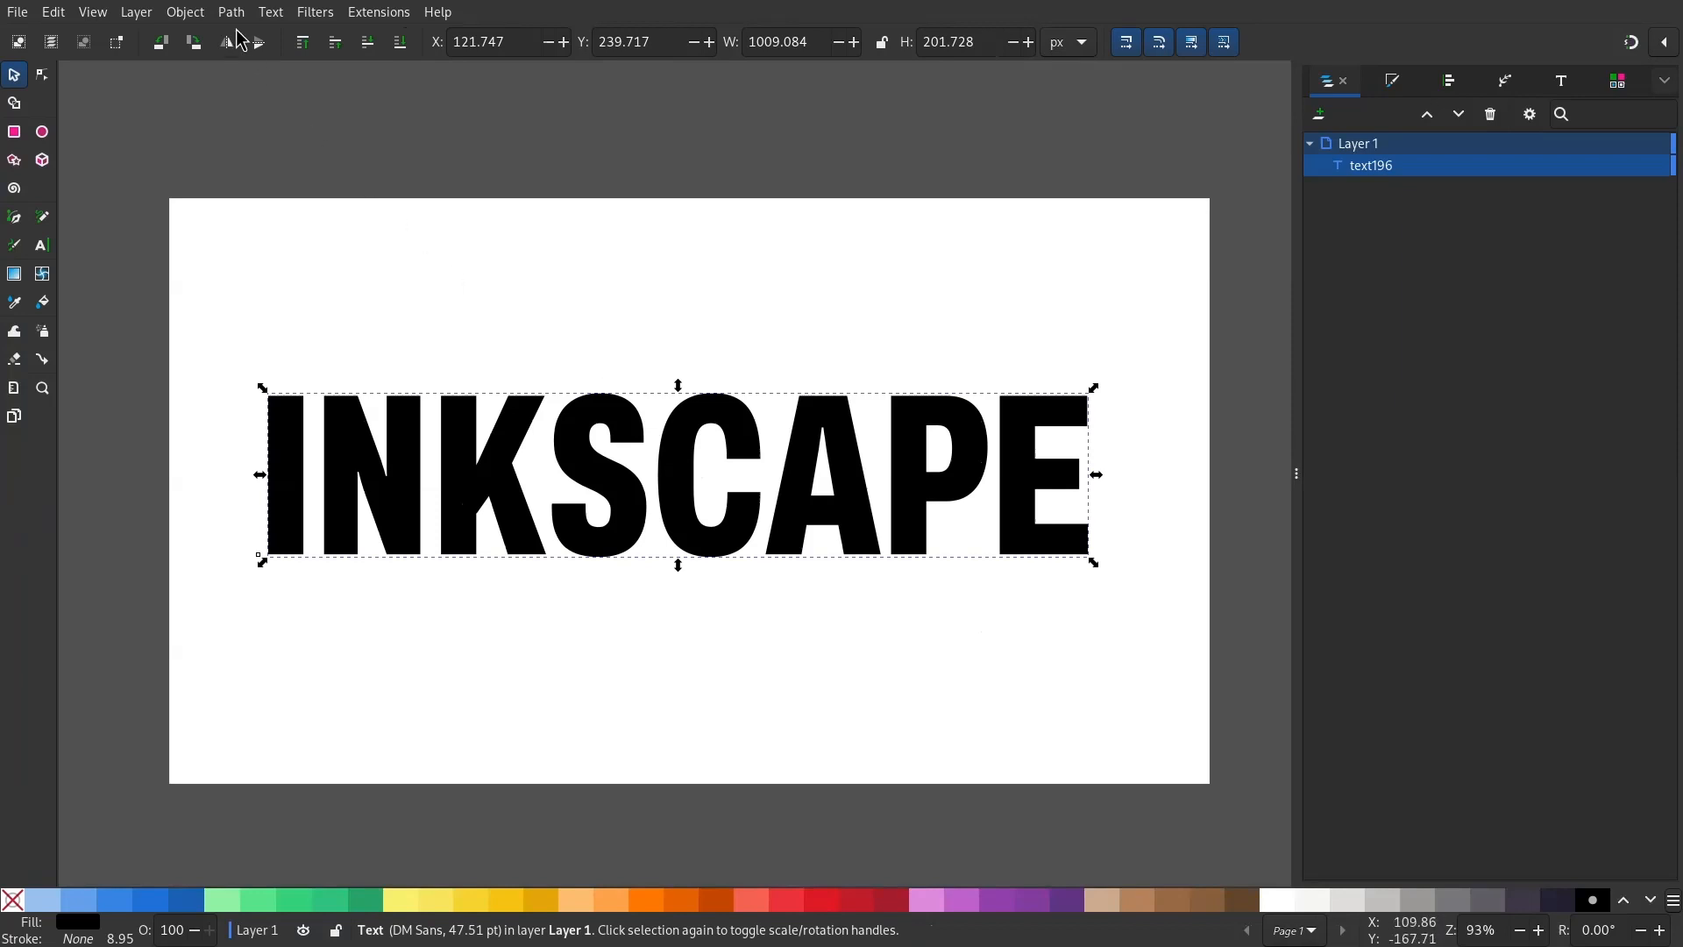
click(230, 11)
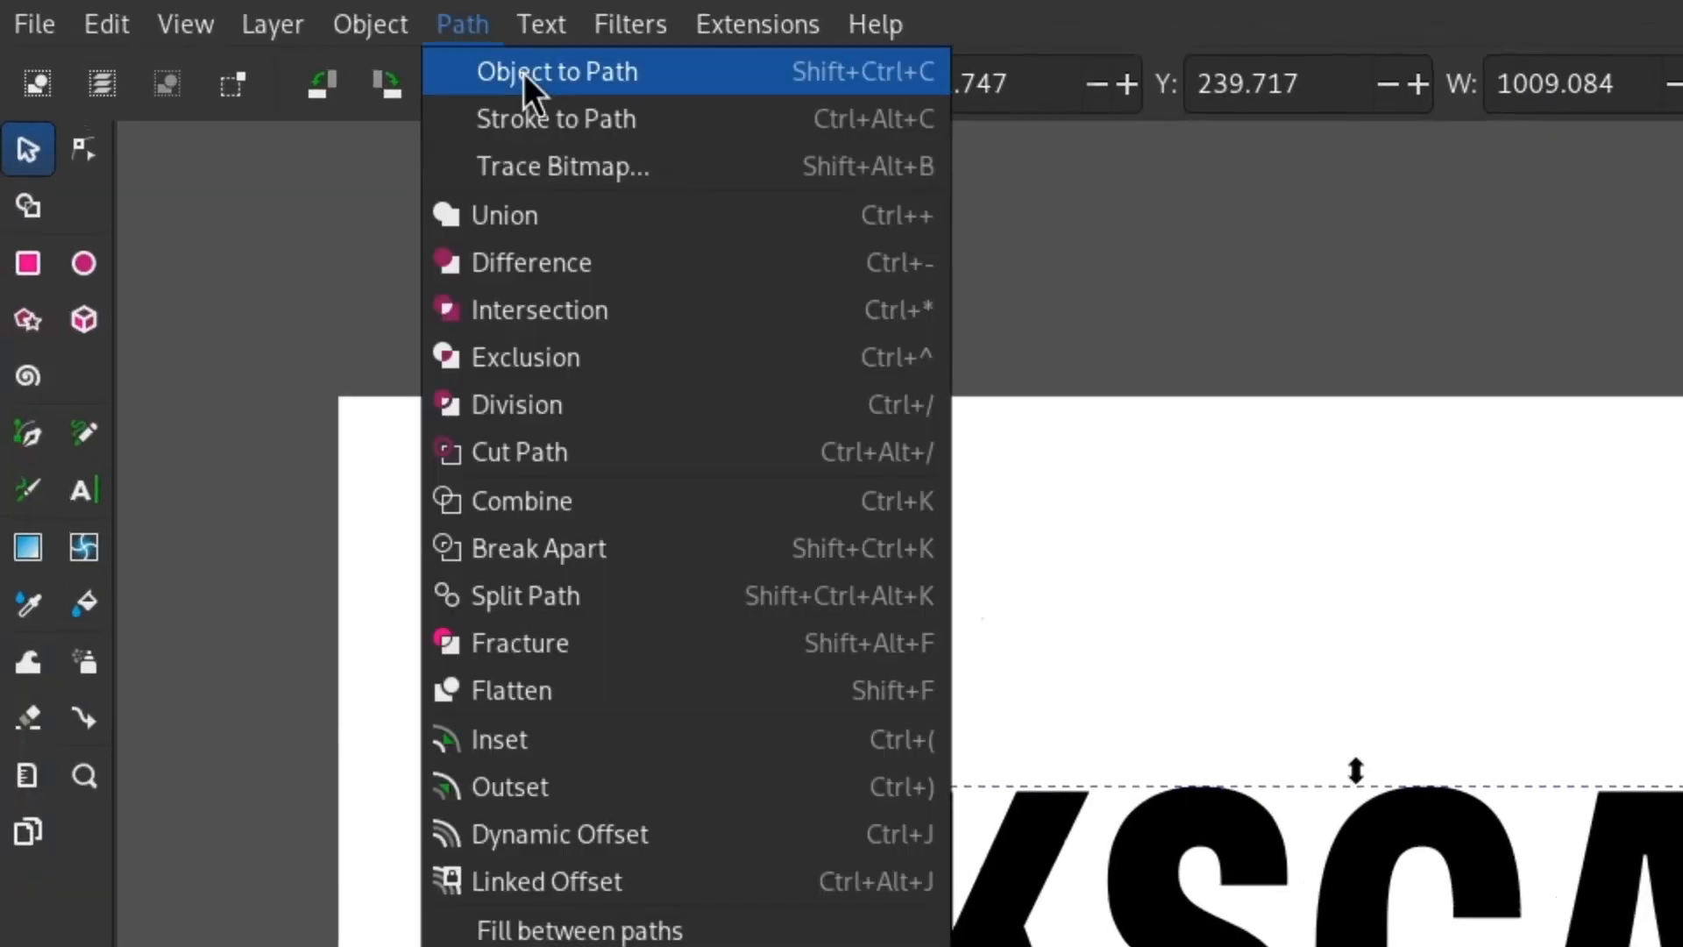
click(556, 71)
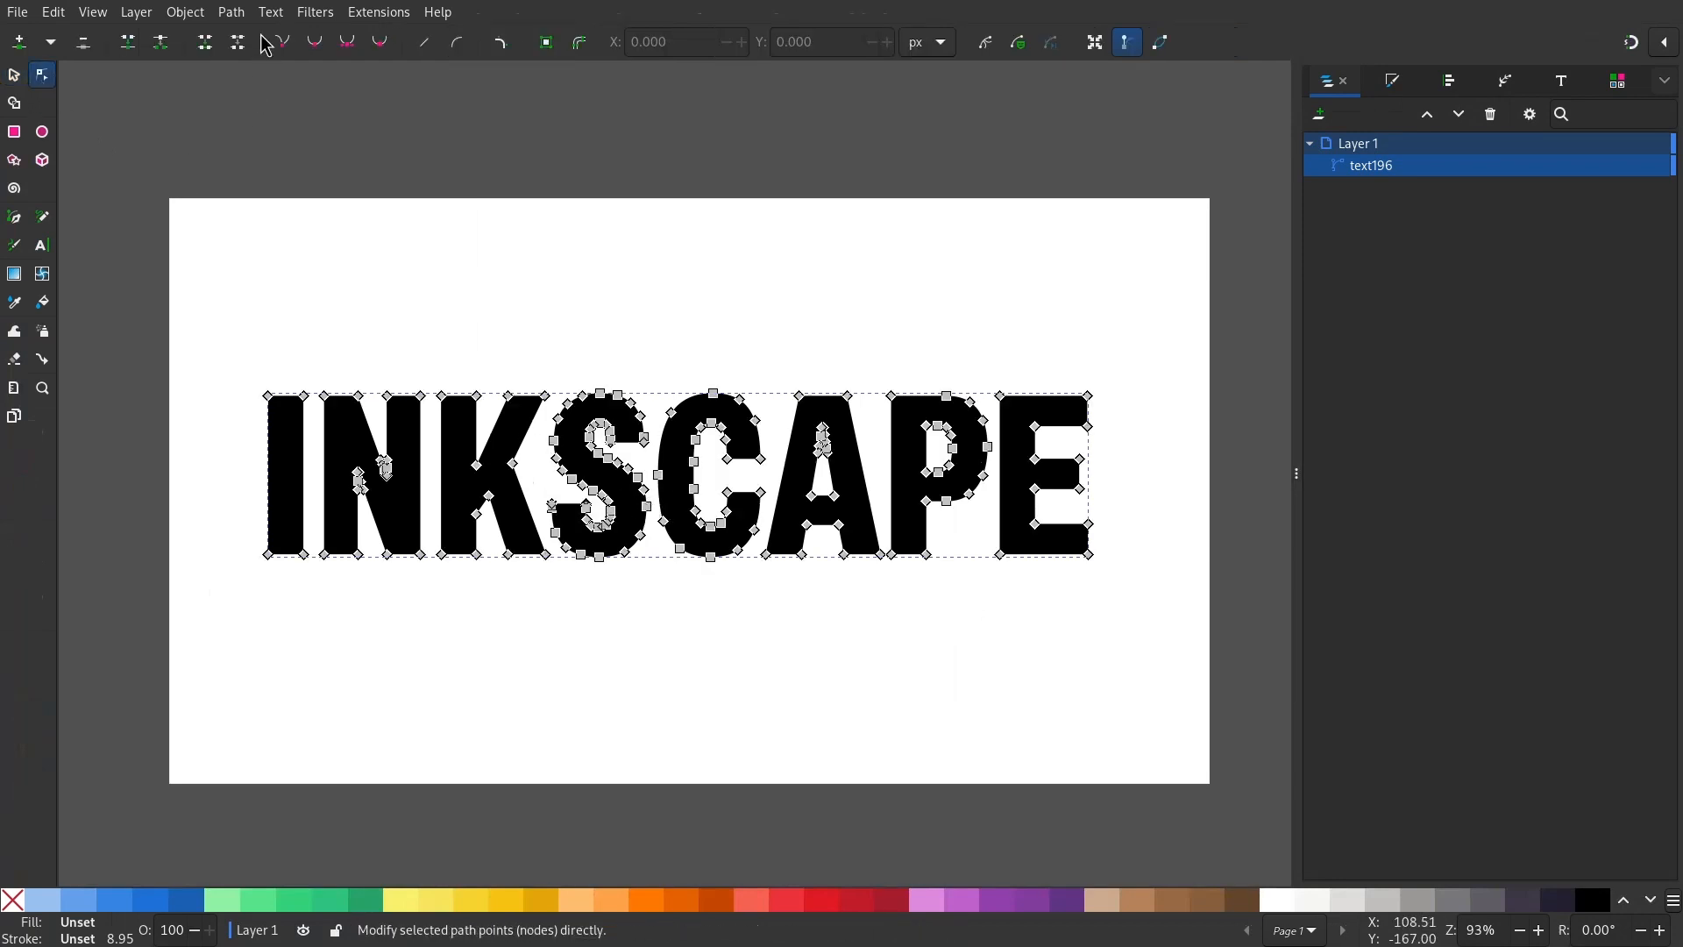
click(230, 11)
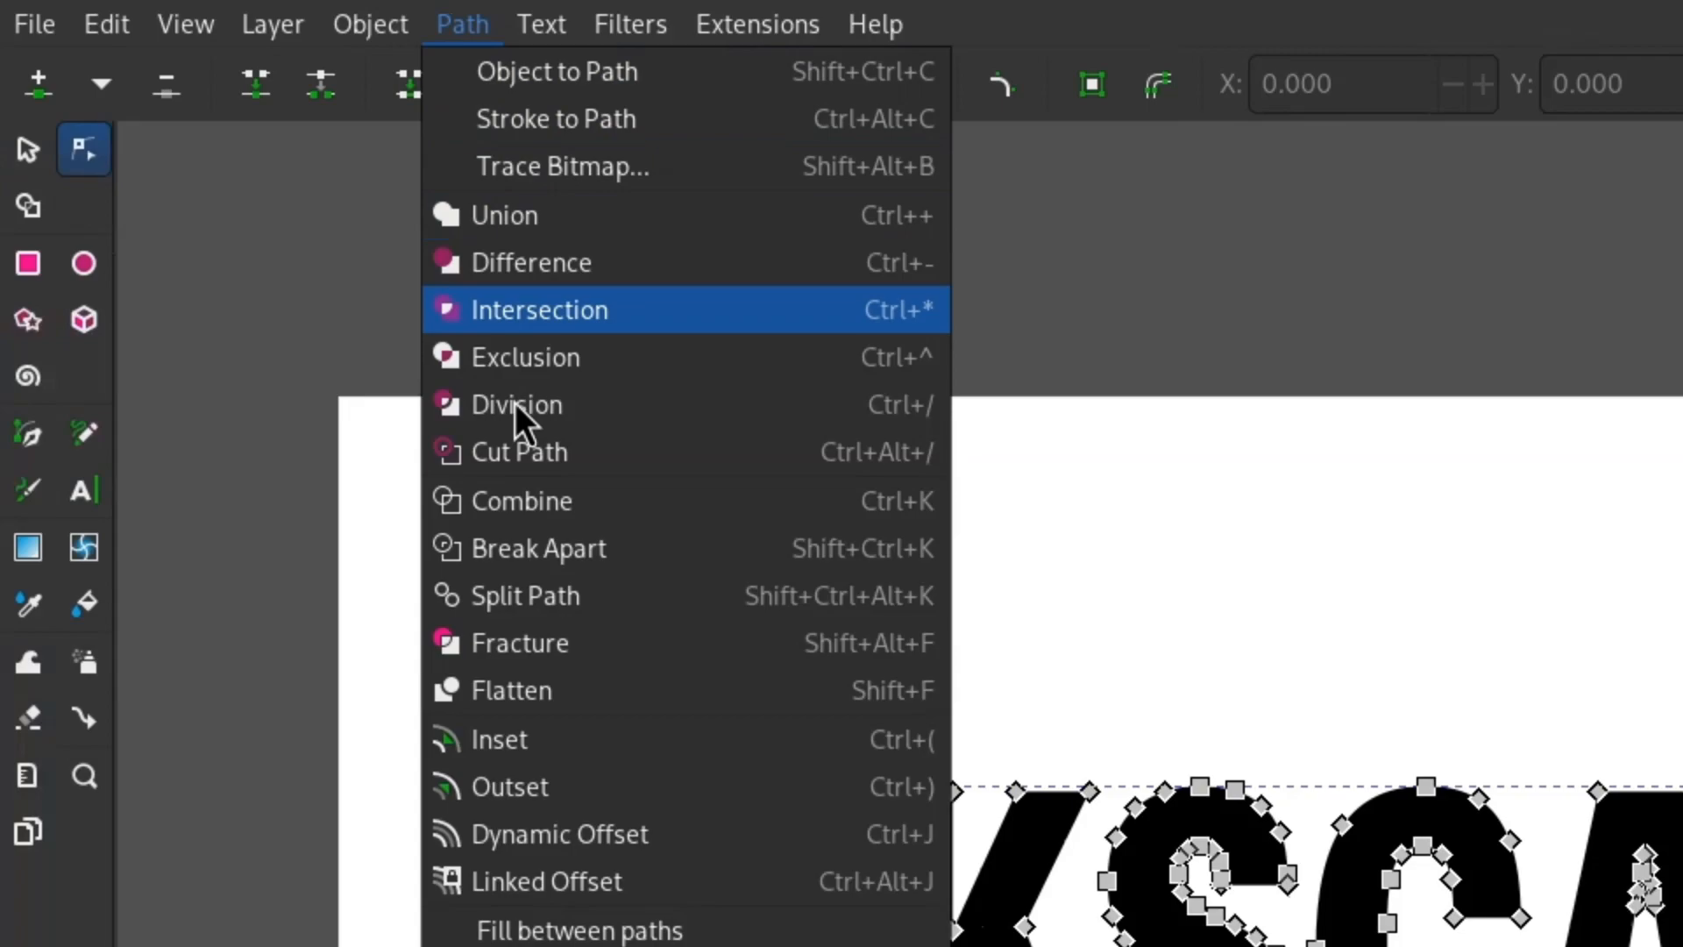
click(539, 309)
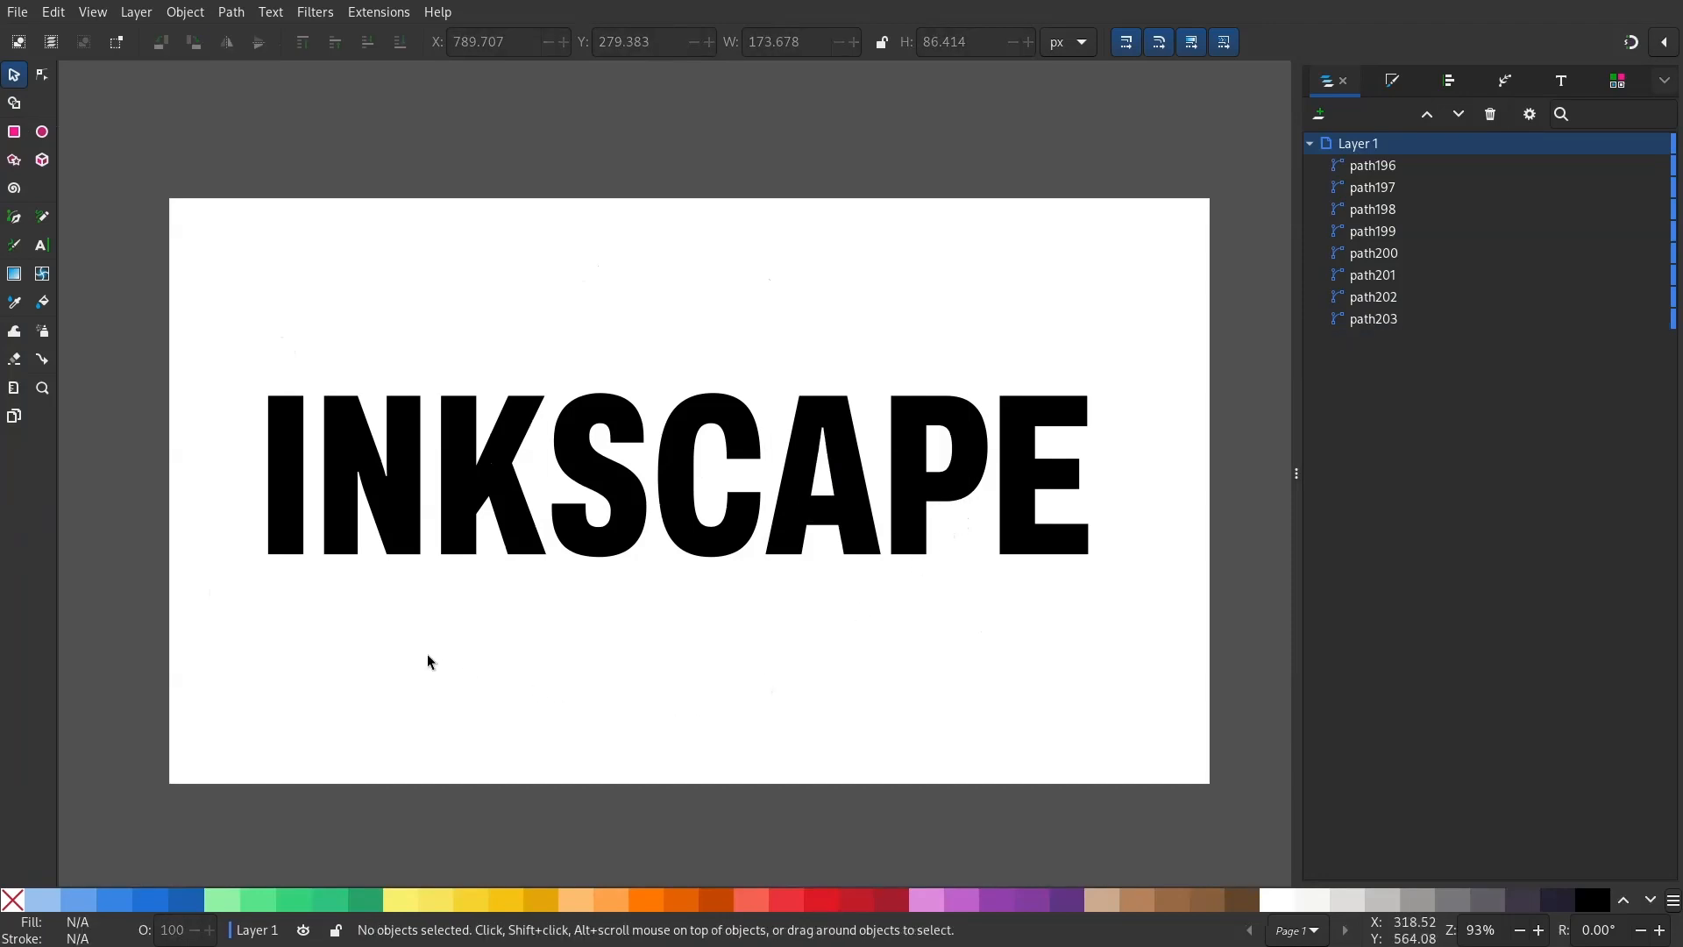
- Give all eight letters a flat white fill and a 5 px black outline
drag(429, 660, 1175, 358)
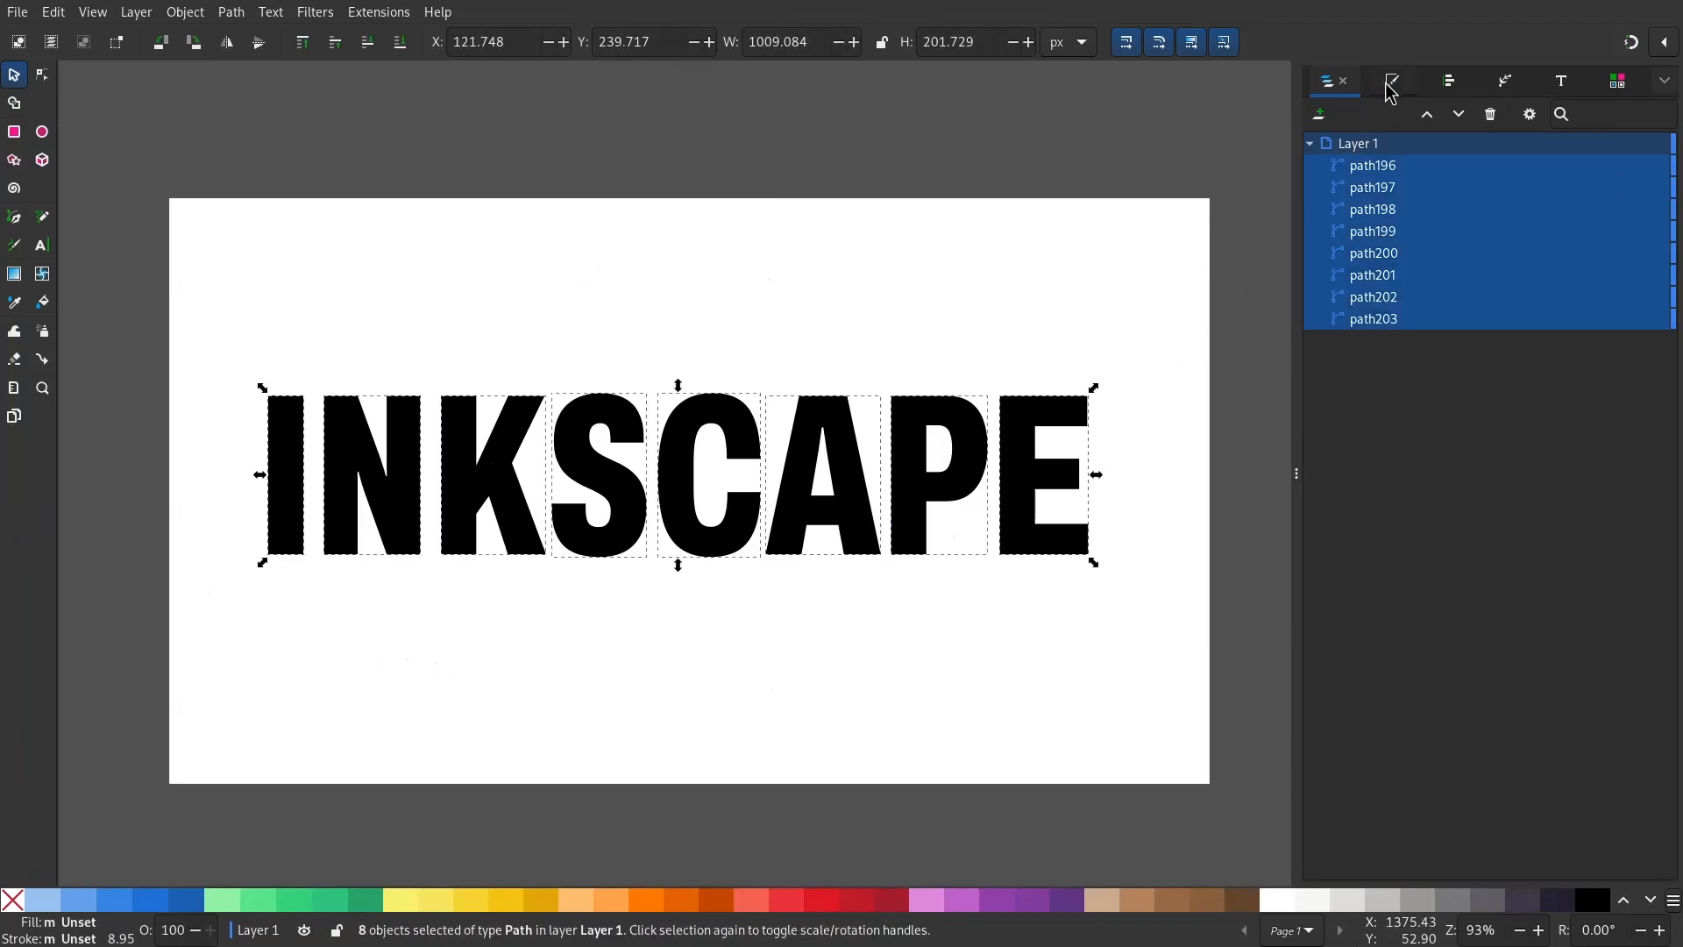
click(1388, 81)
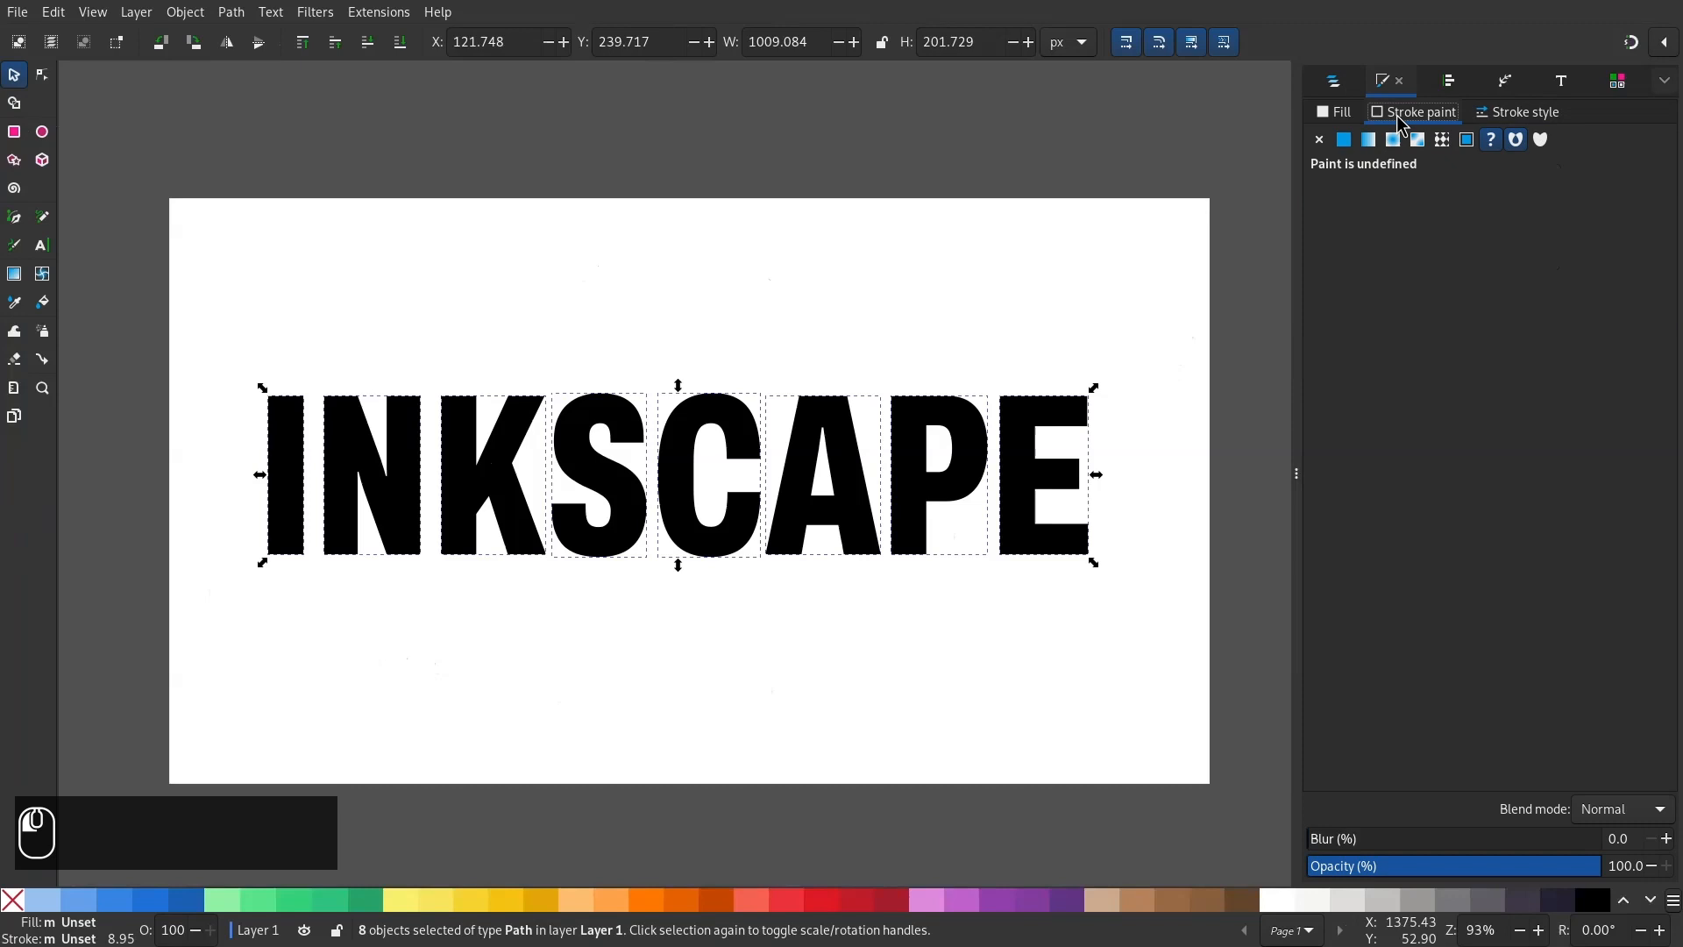
click(1343, 140)
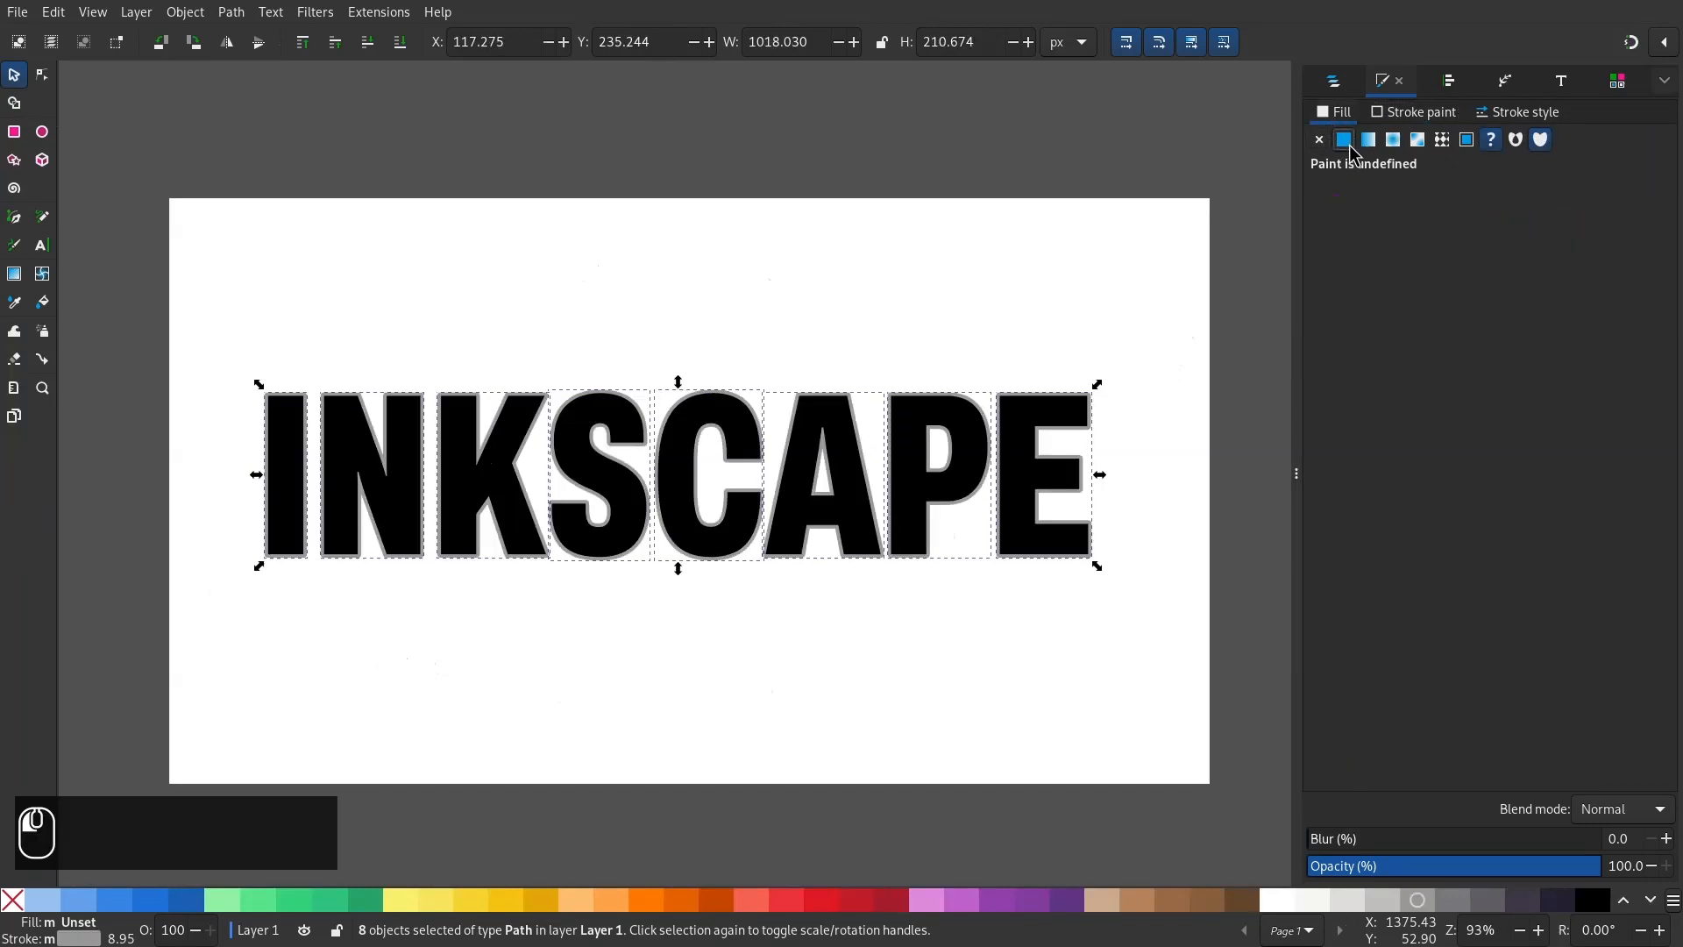
click(1343, 139)
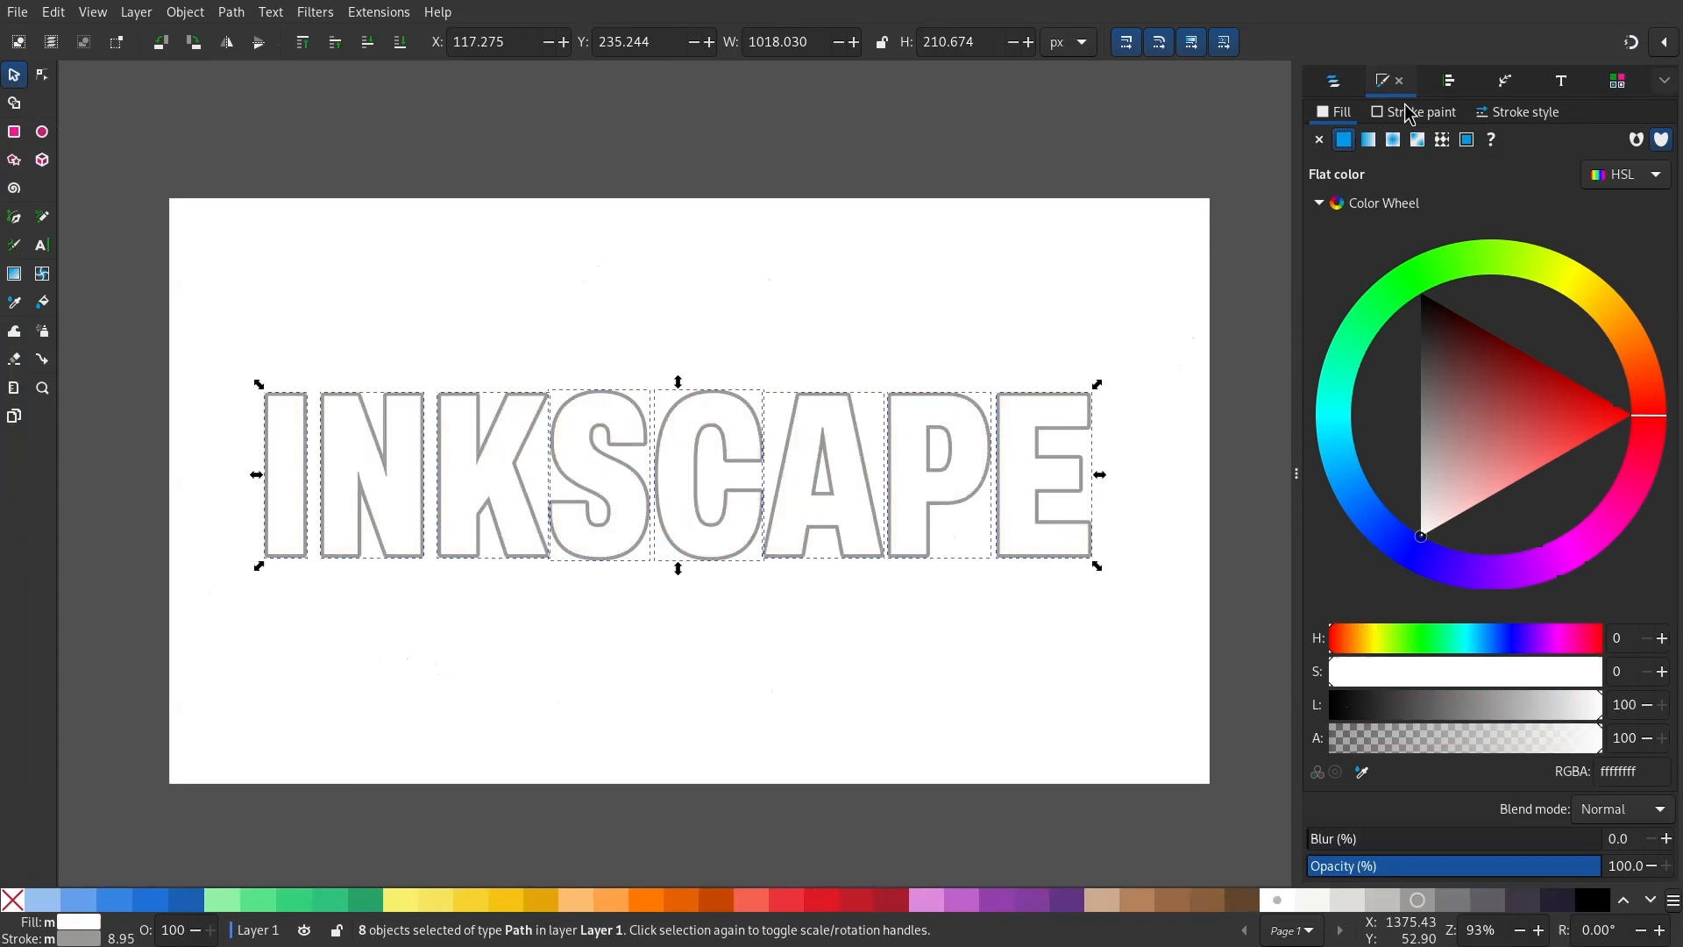
click(1526, 111)
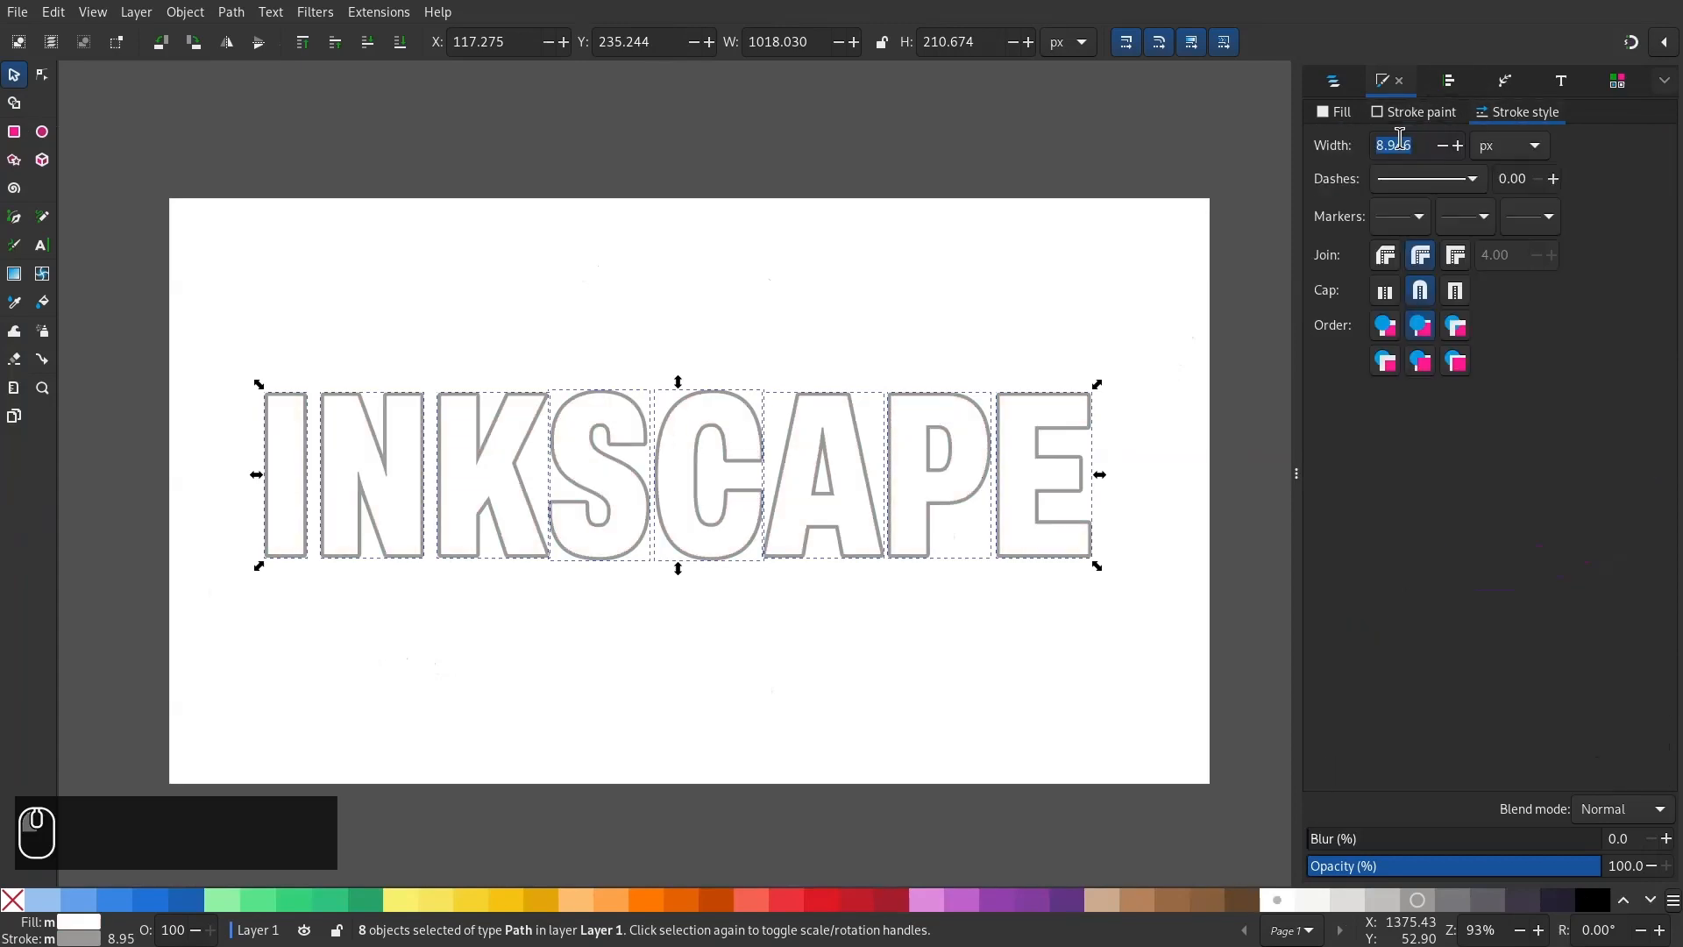
text(4)
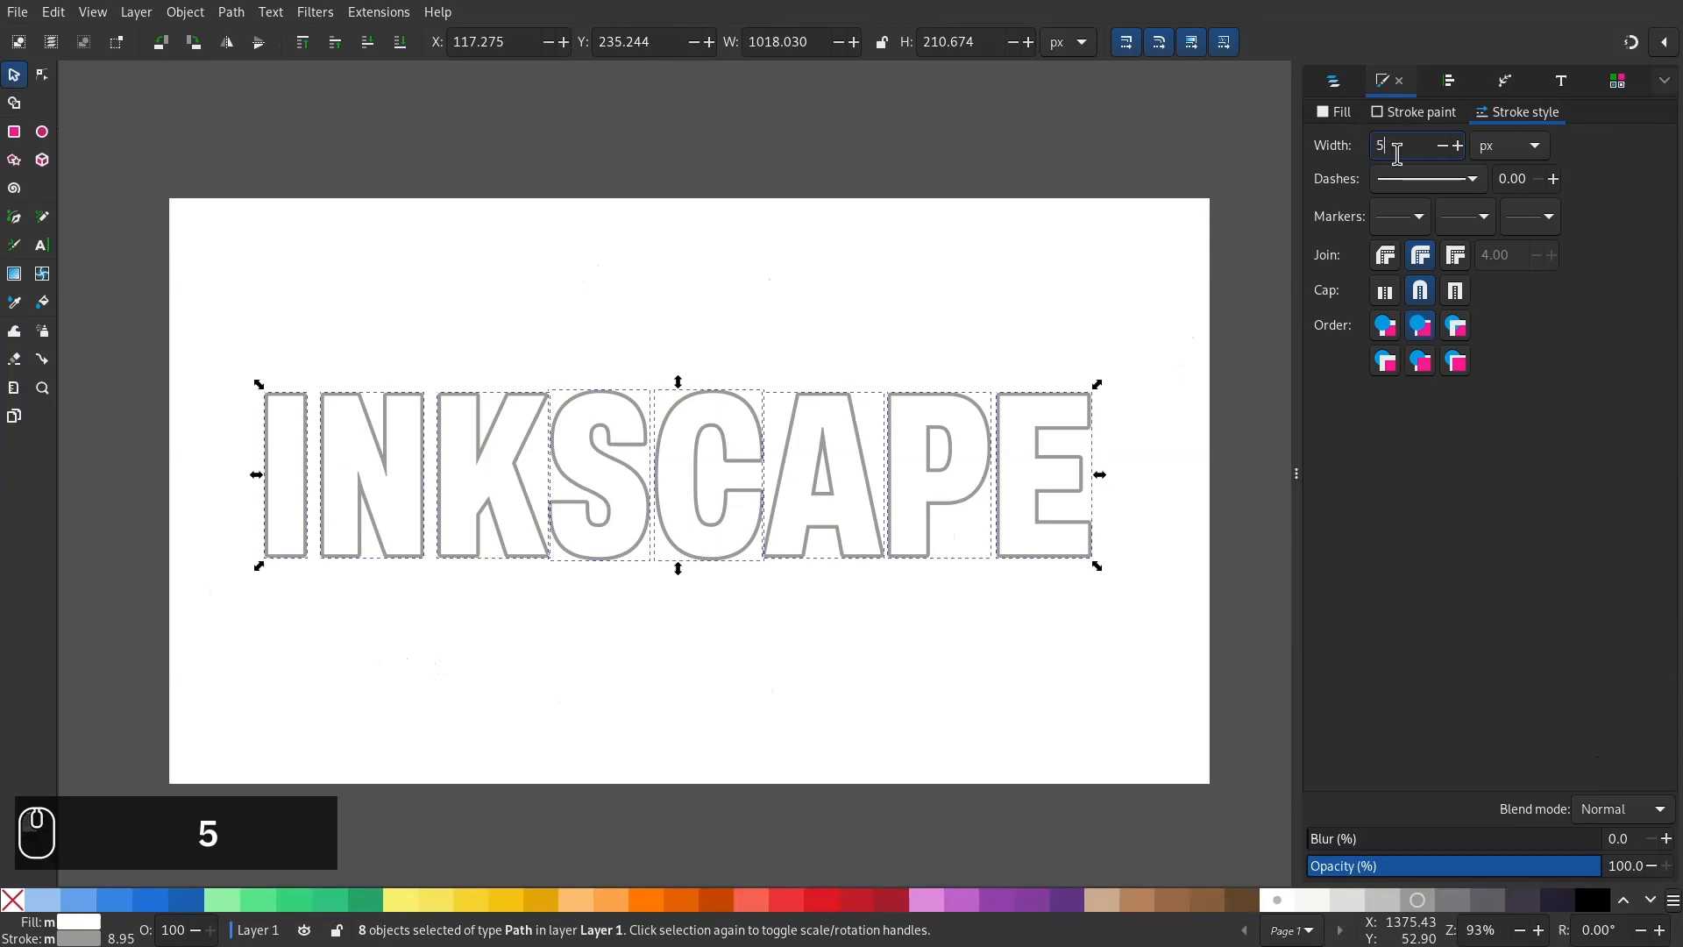
click(1420, 112)
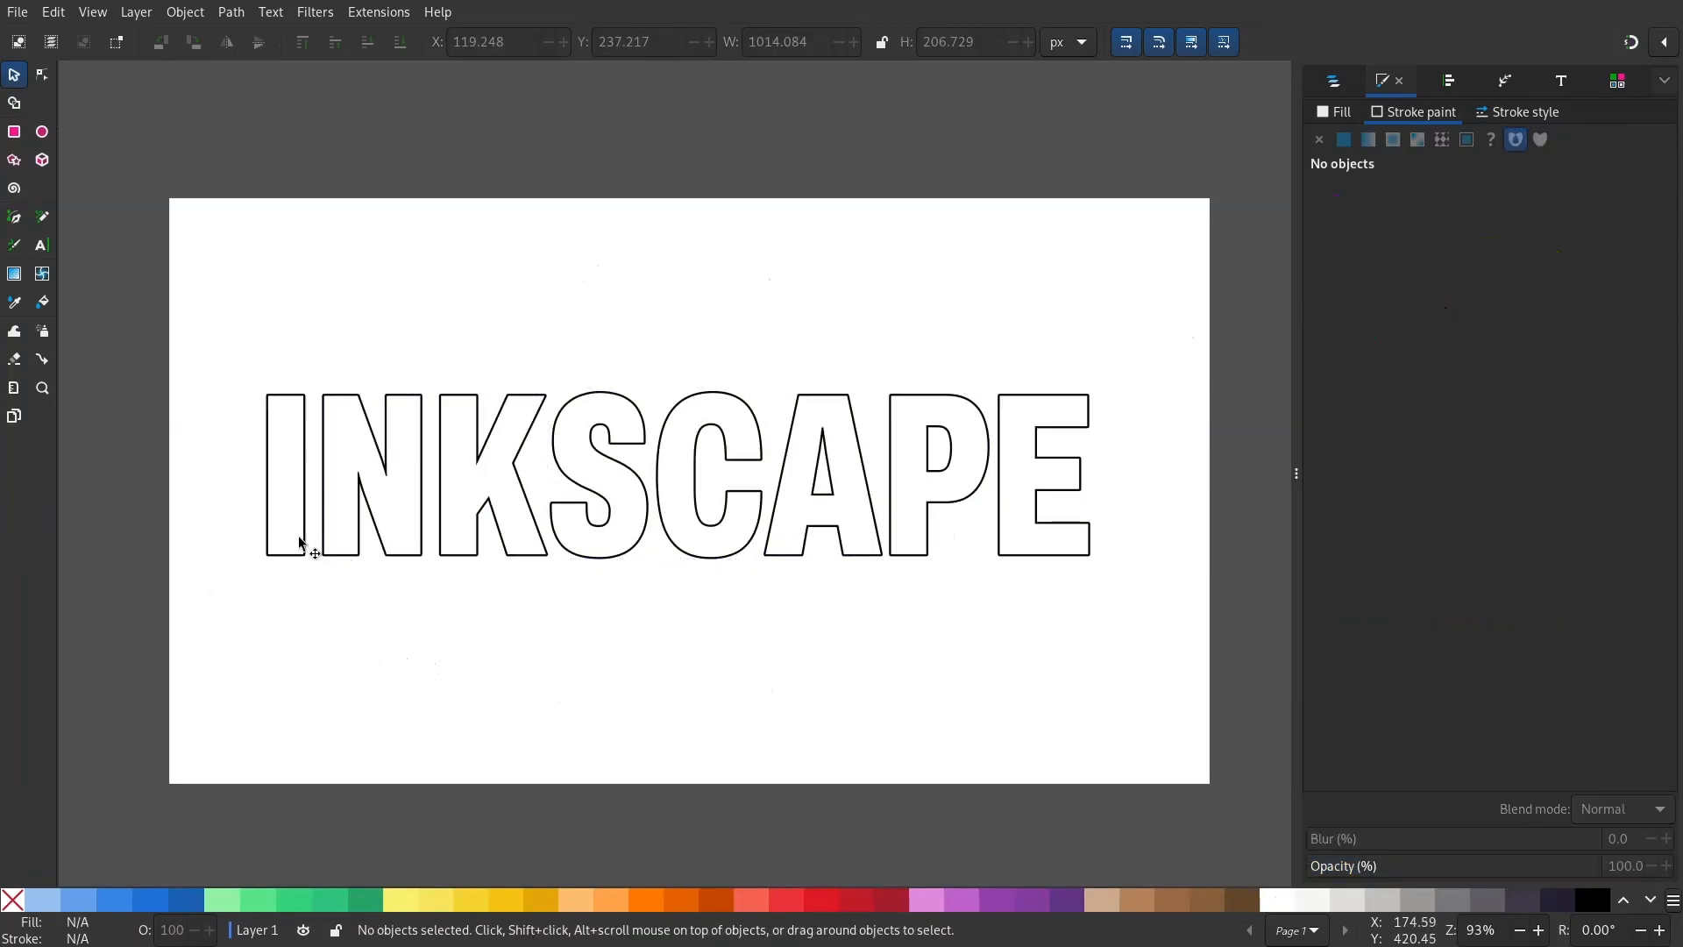
- Tilt the letter I, then raise the letter N above the row and tilt it
click(284, 475)
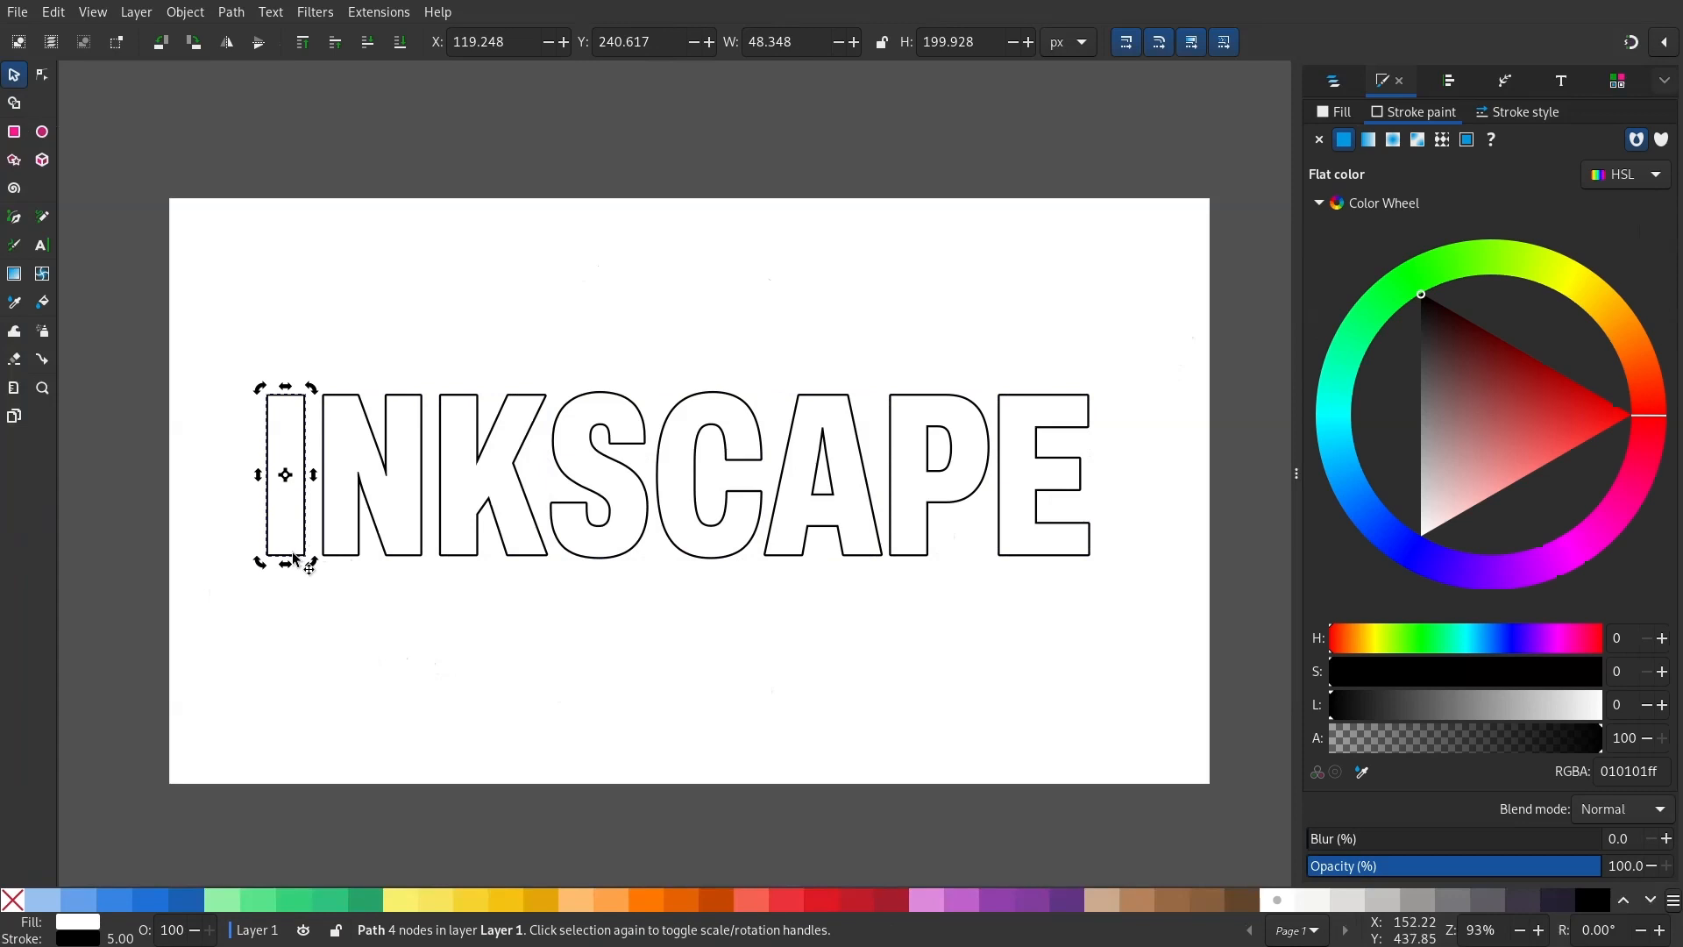
drag(285, 474, 411, 484)
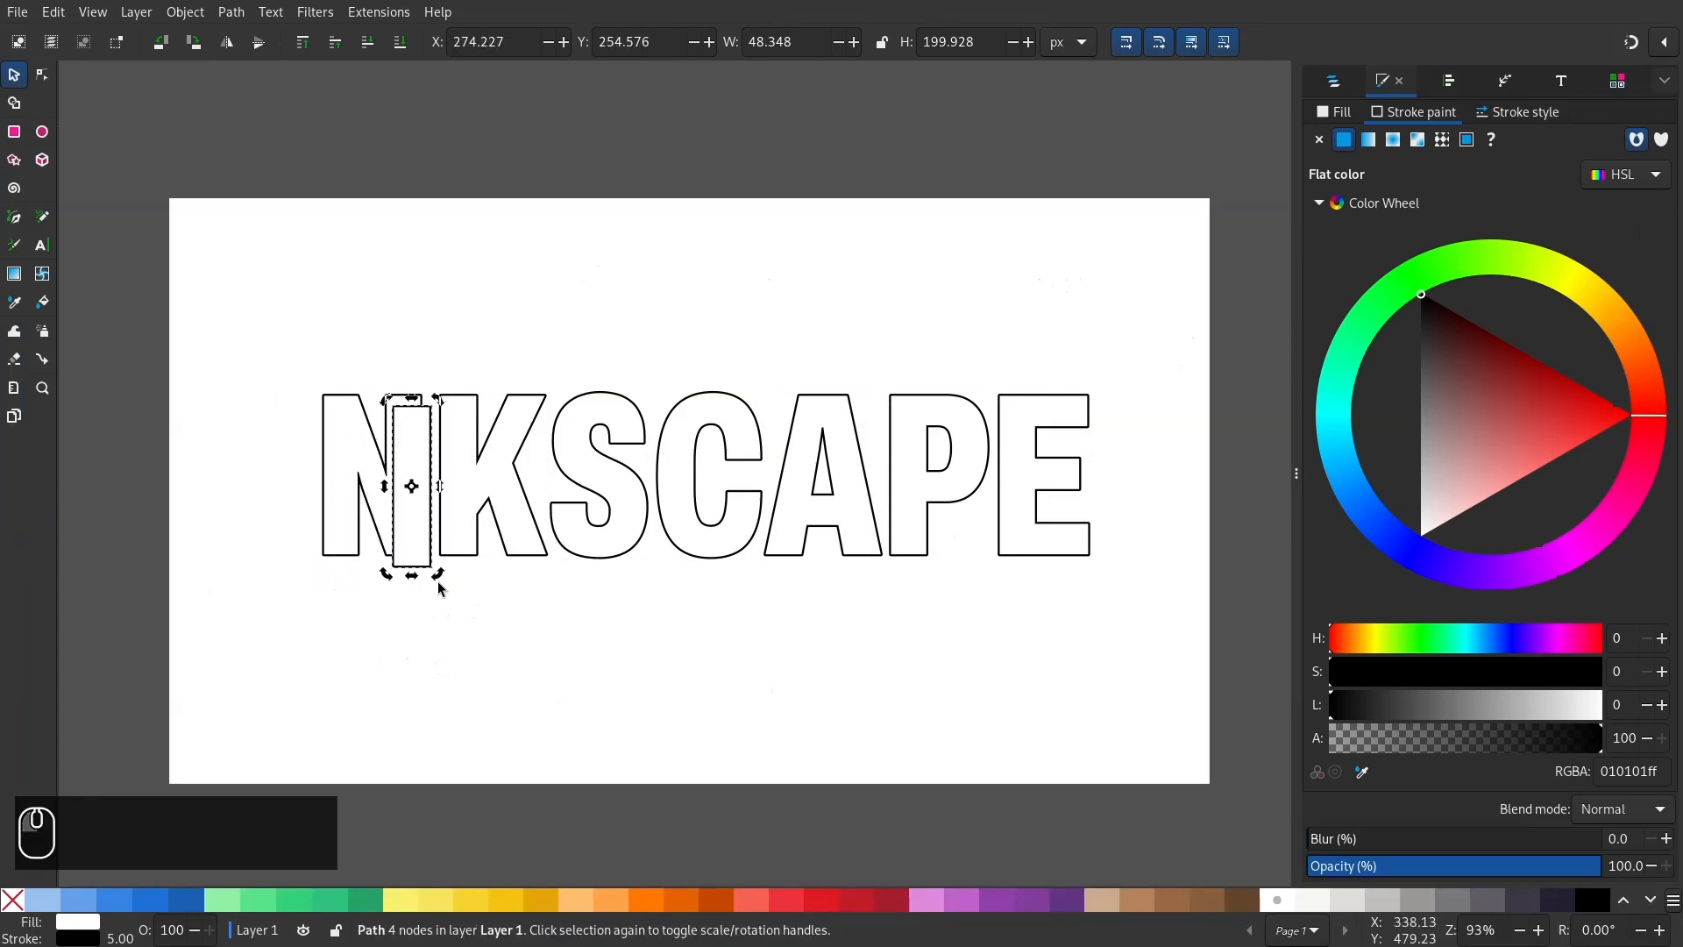
drag(411, 484, 420, 469)
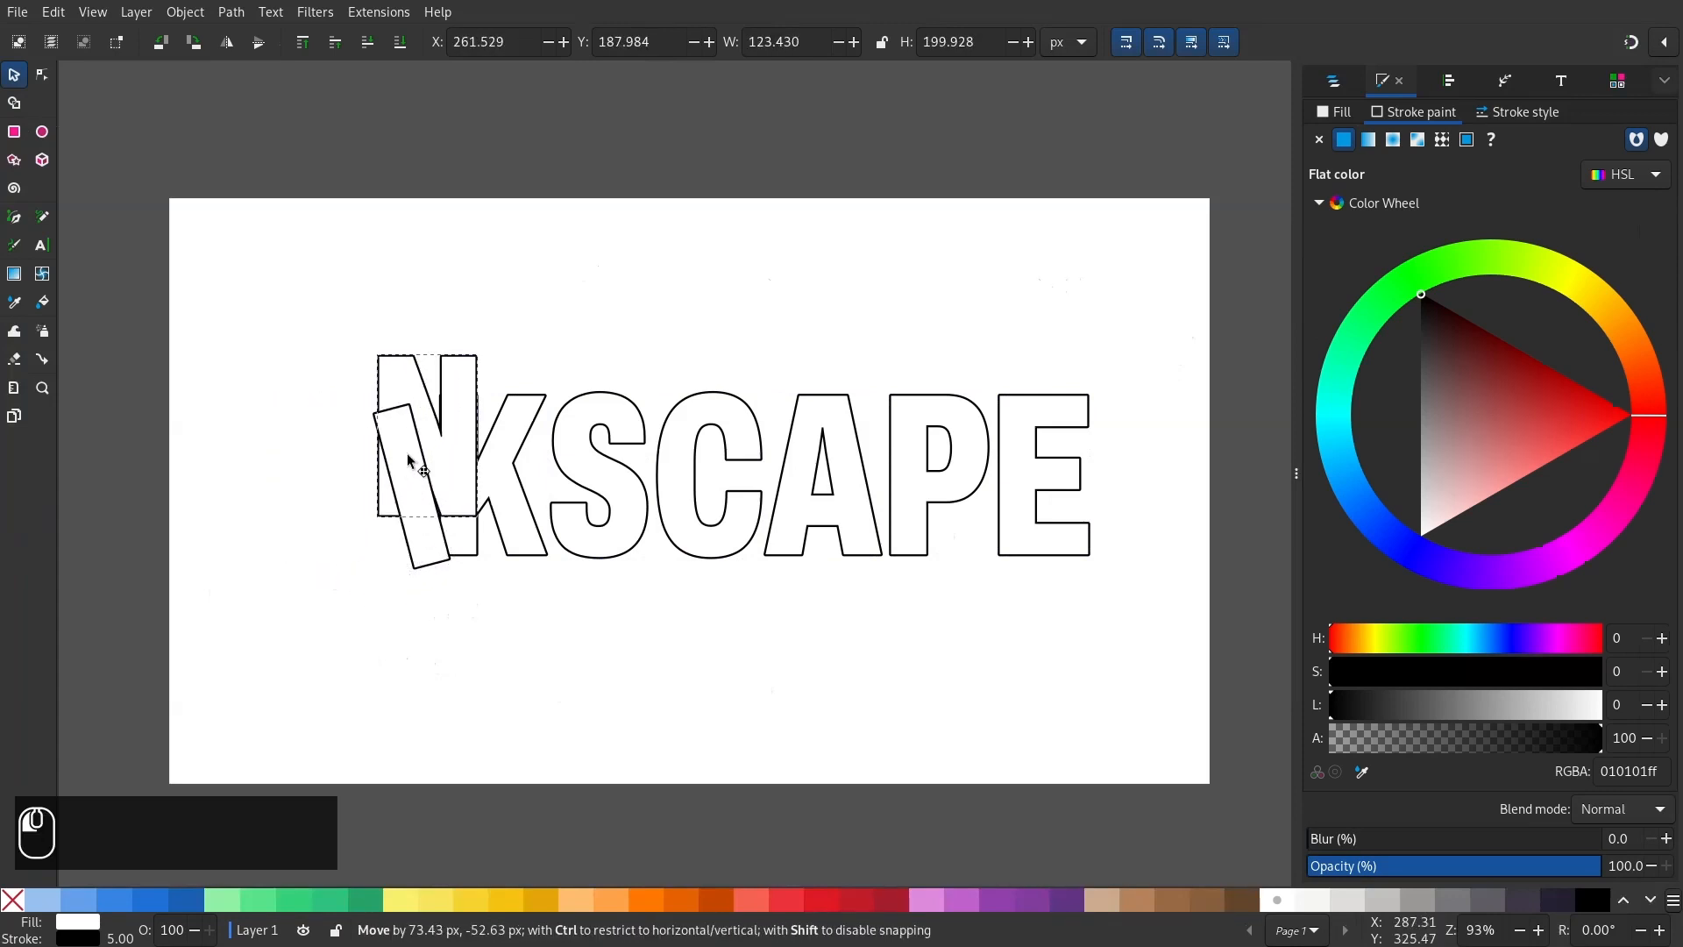
drag(421, 469, 598, 451)
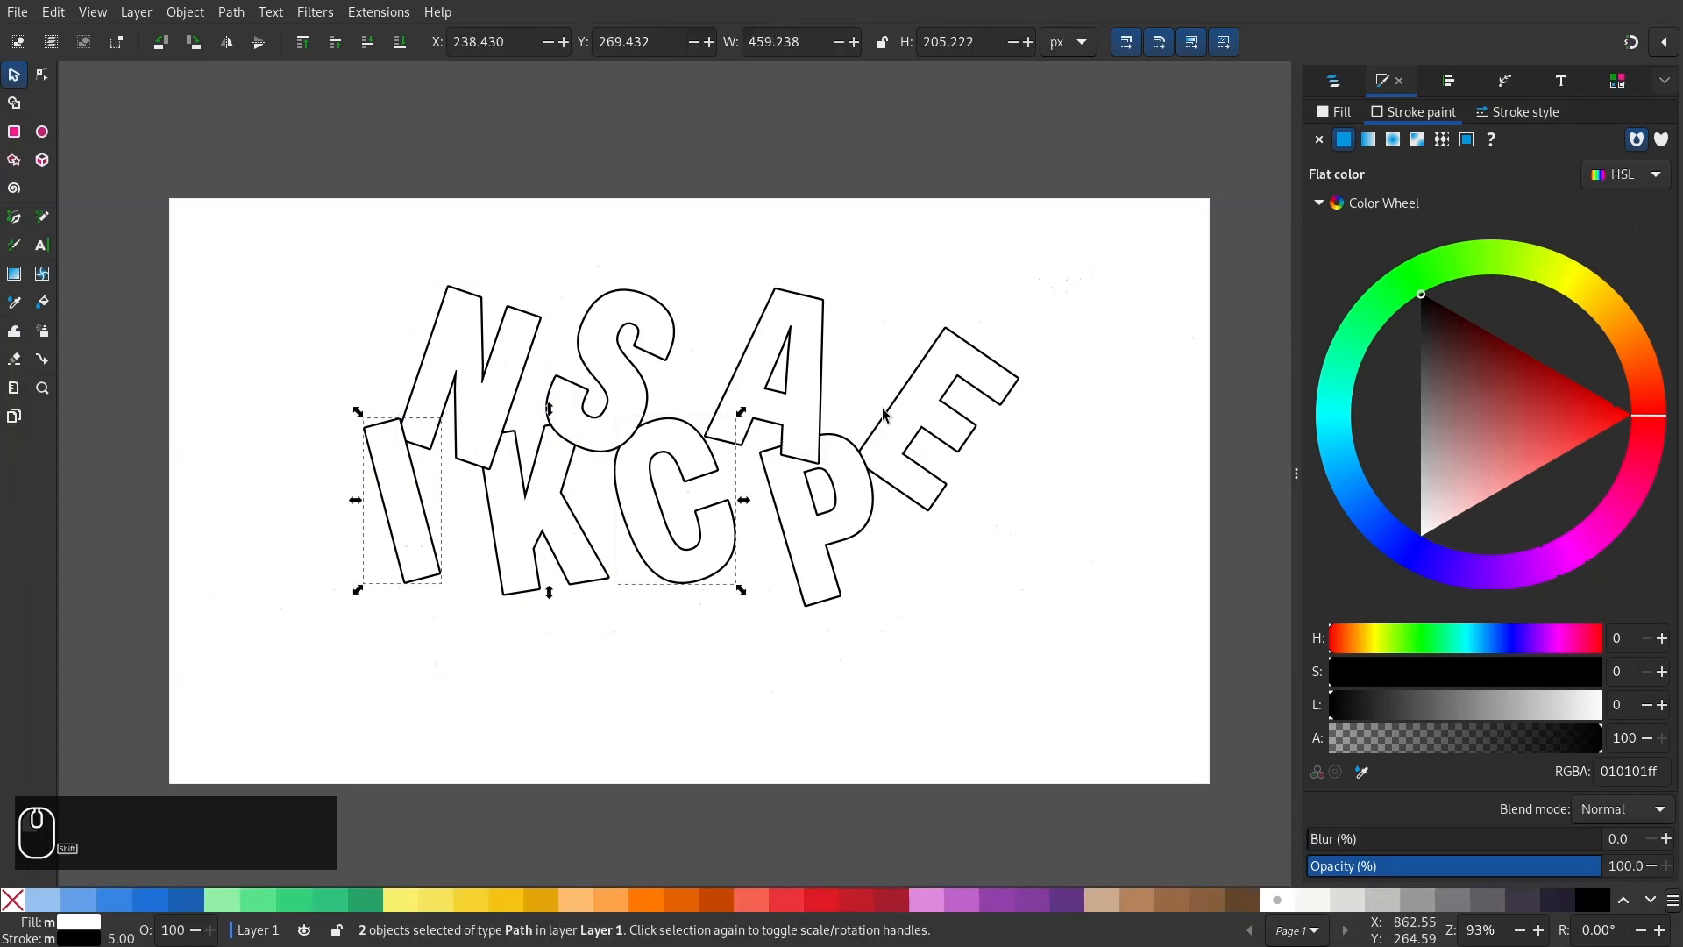
- Apply a black long shadow with live preview to the letters I, C and E
click(934, 419)
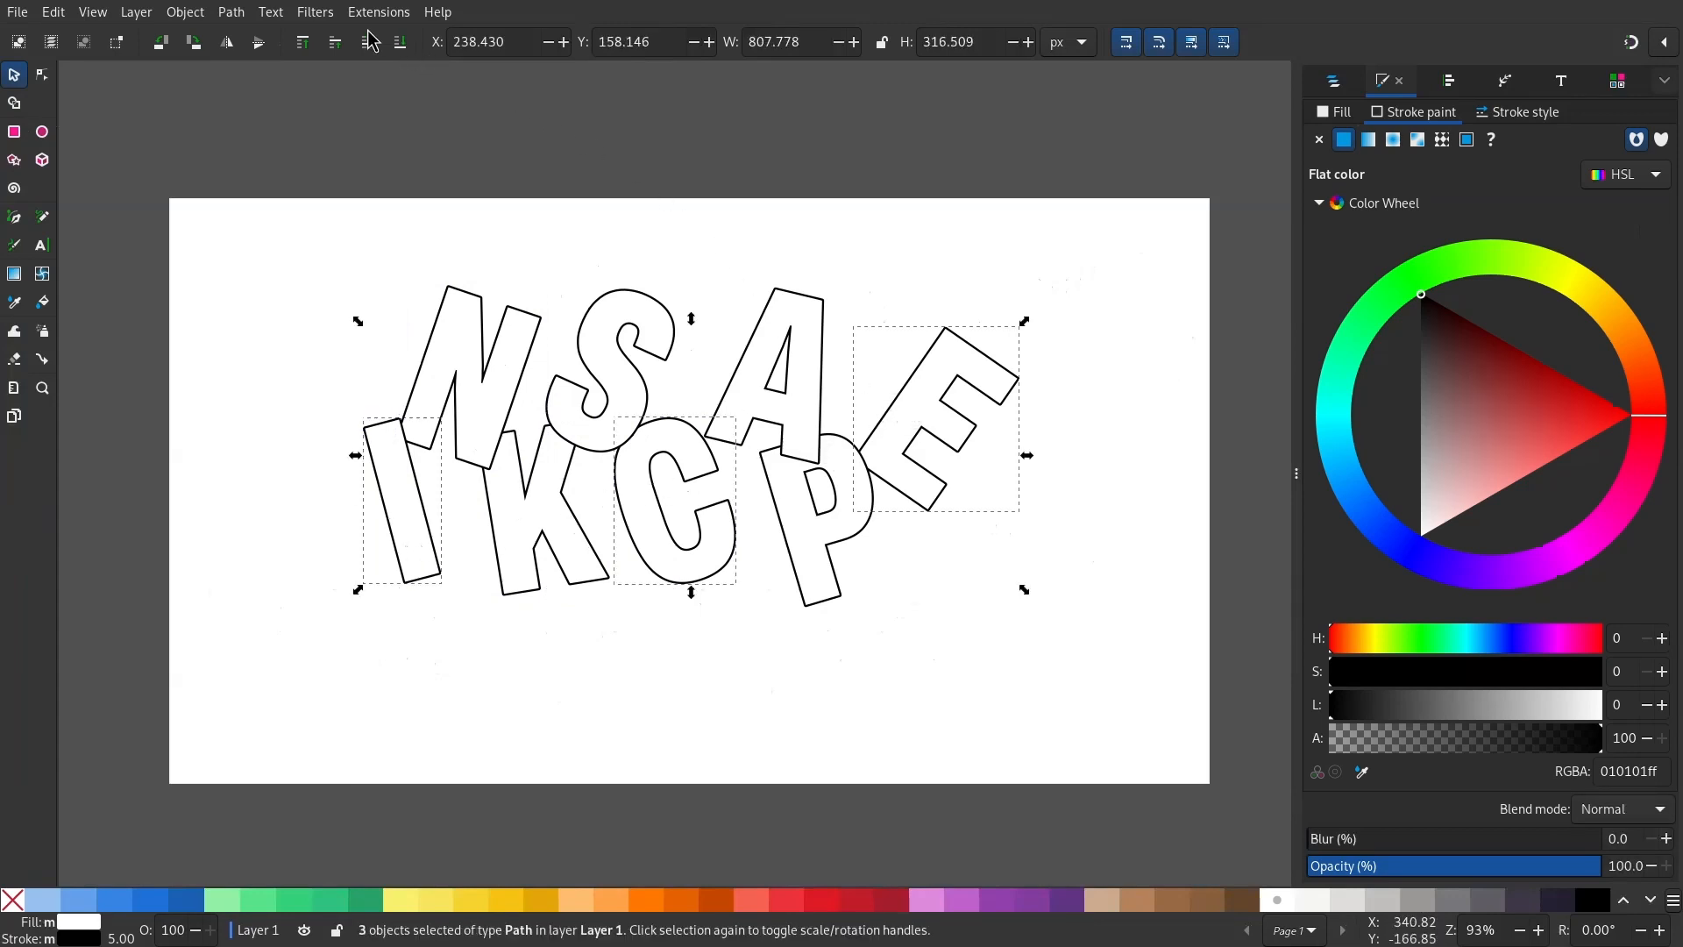
click(378, 11)
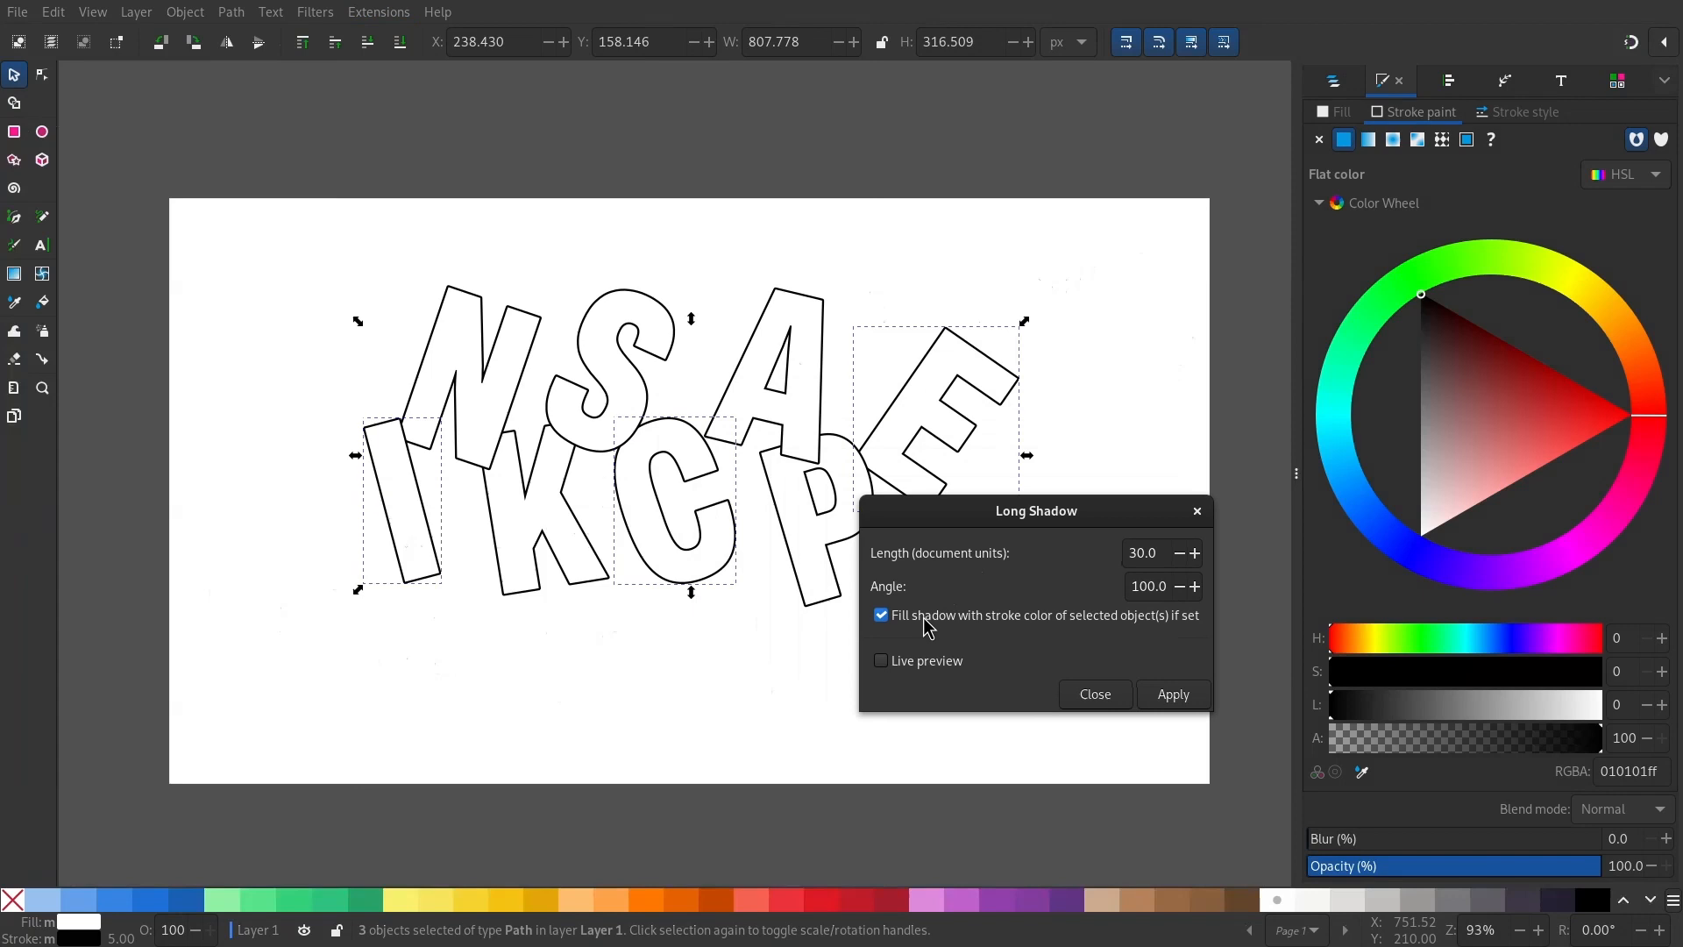
mouse_move(1048, 631)
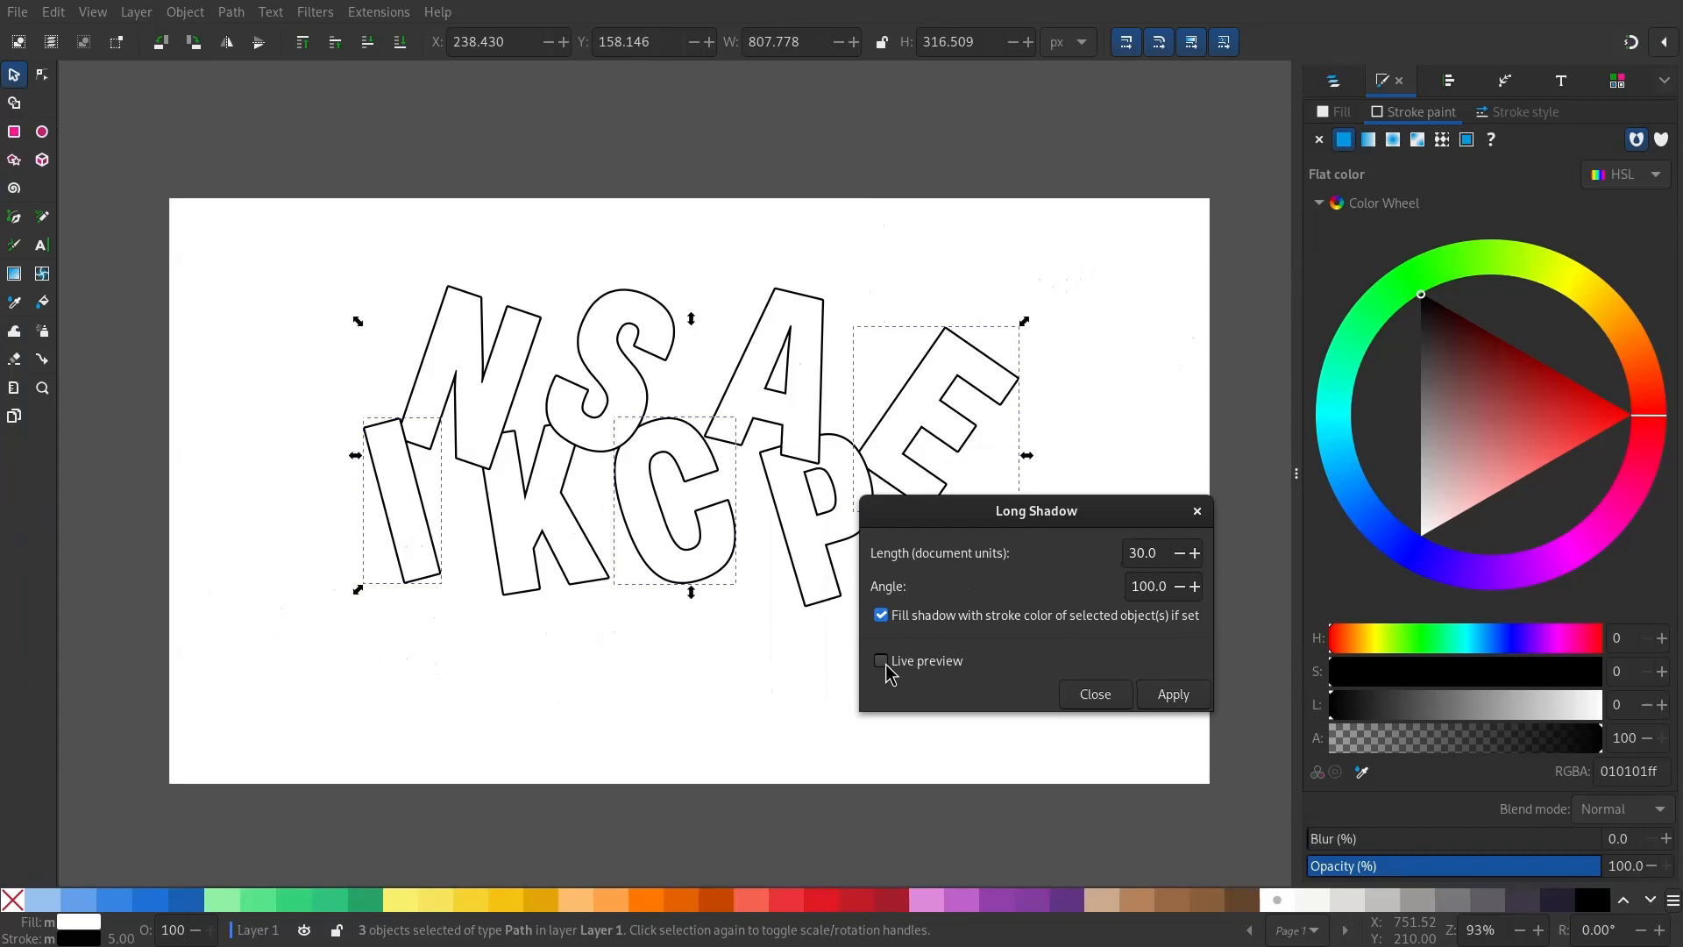
click(881, 660)
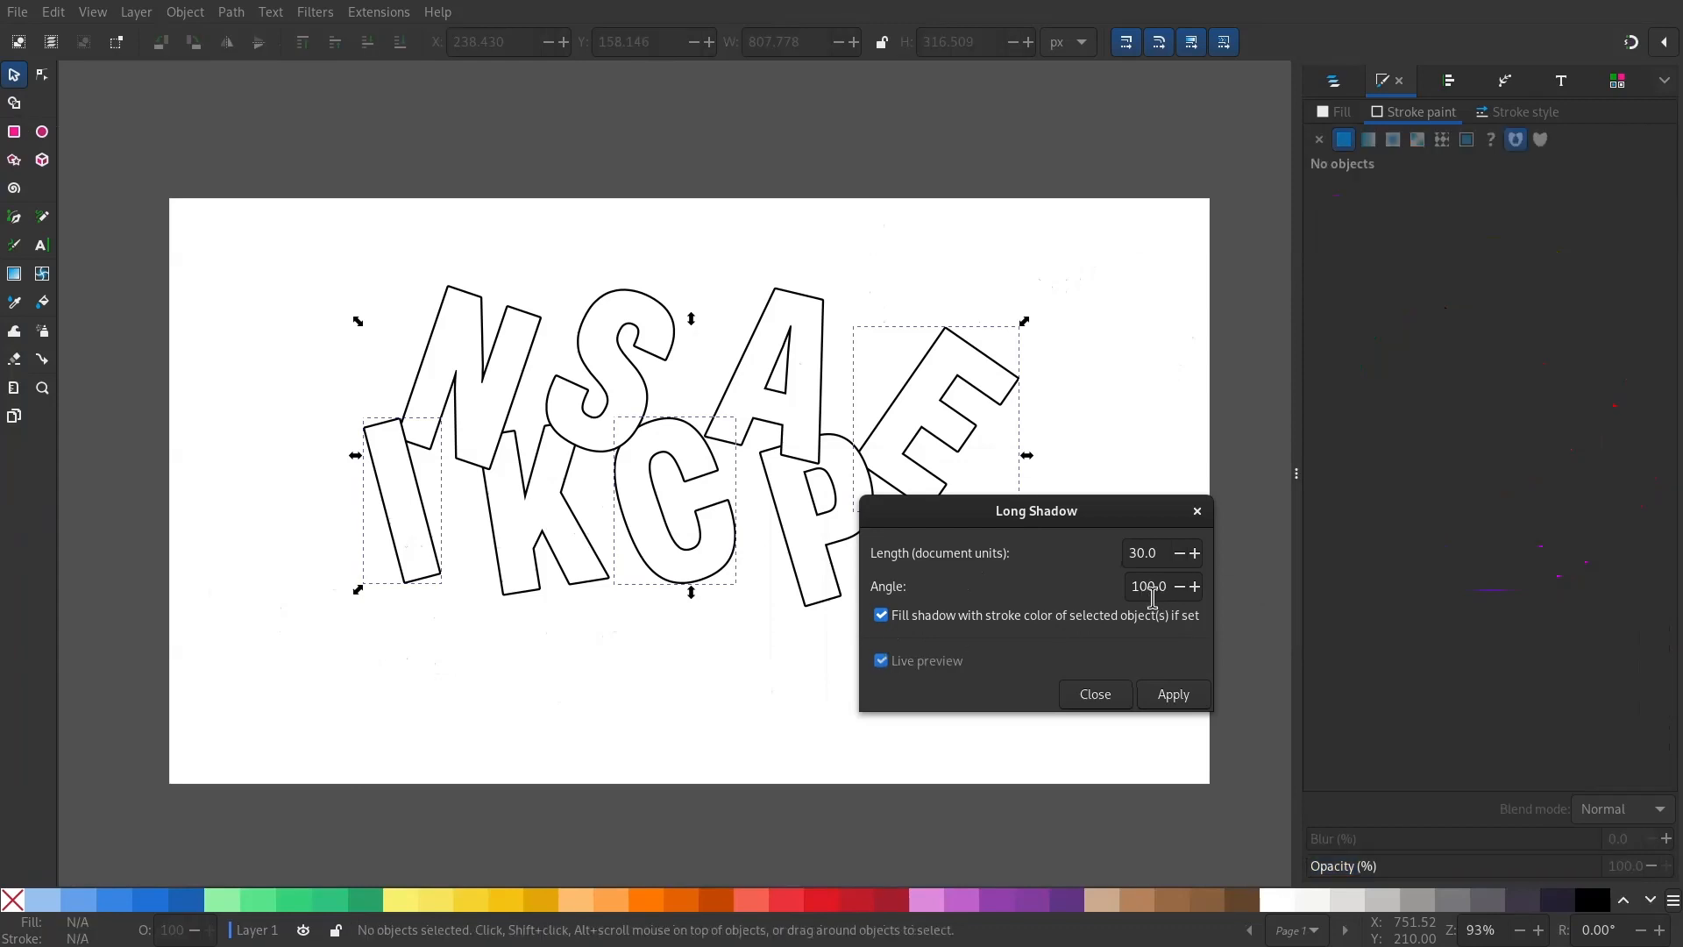
click(1172, 694)
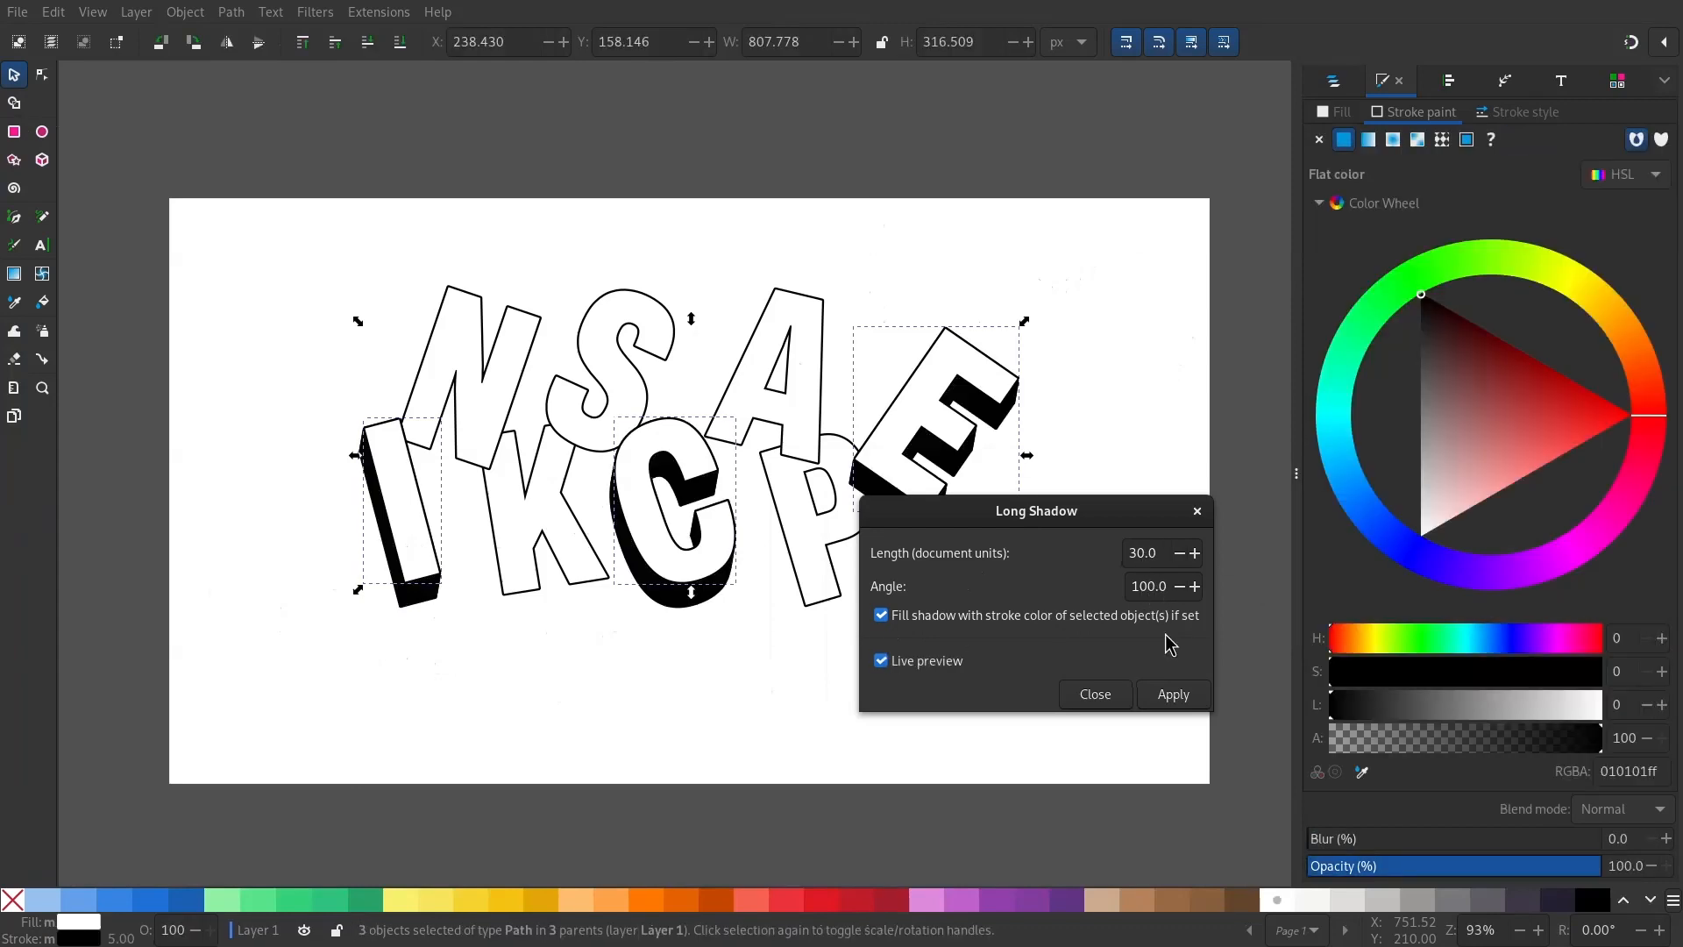
click(881, 661)
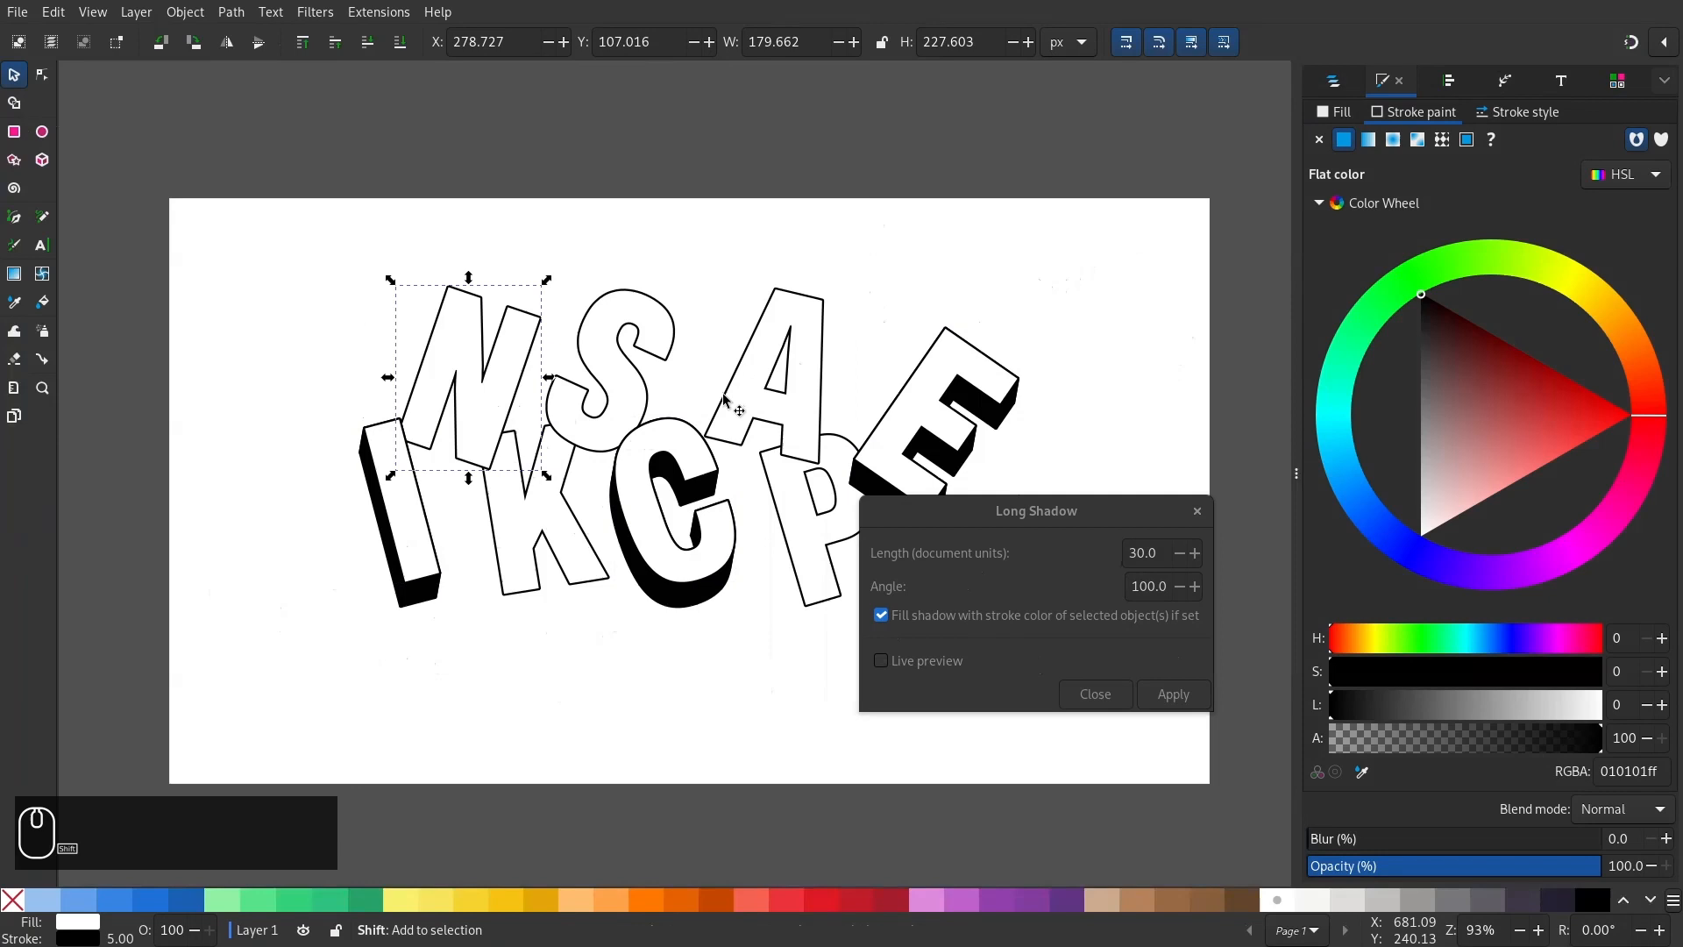
- Apply long shadows at angle 20 to N and A, and at 45 to K and S
click(774, 377)
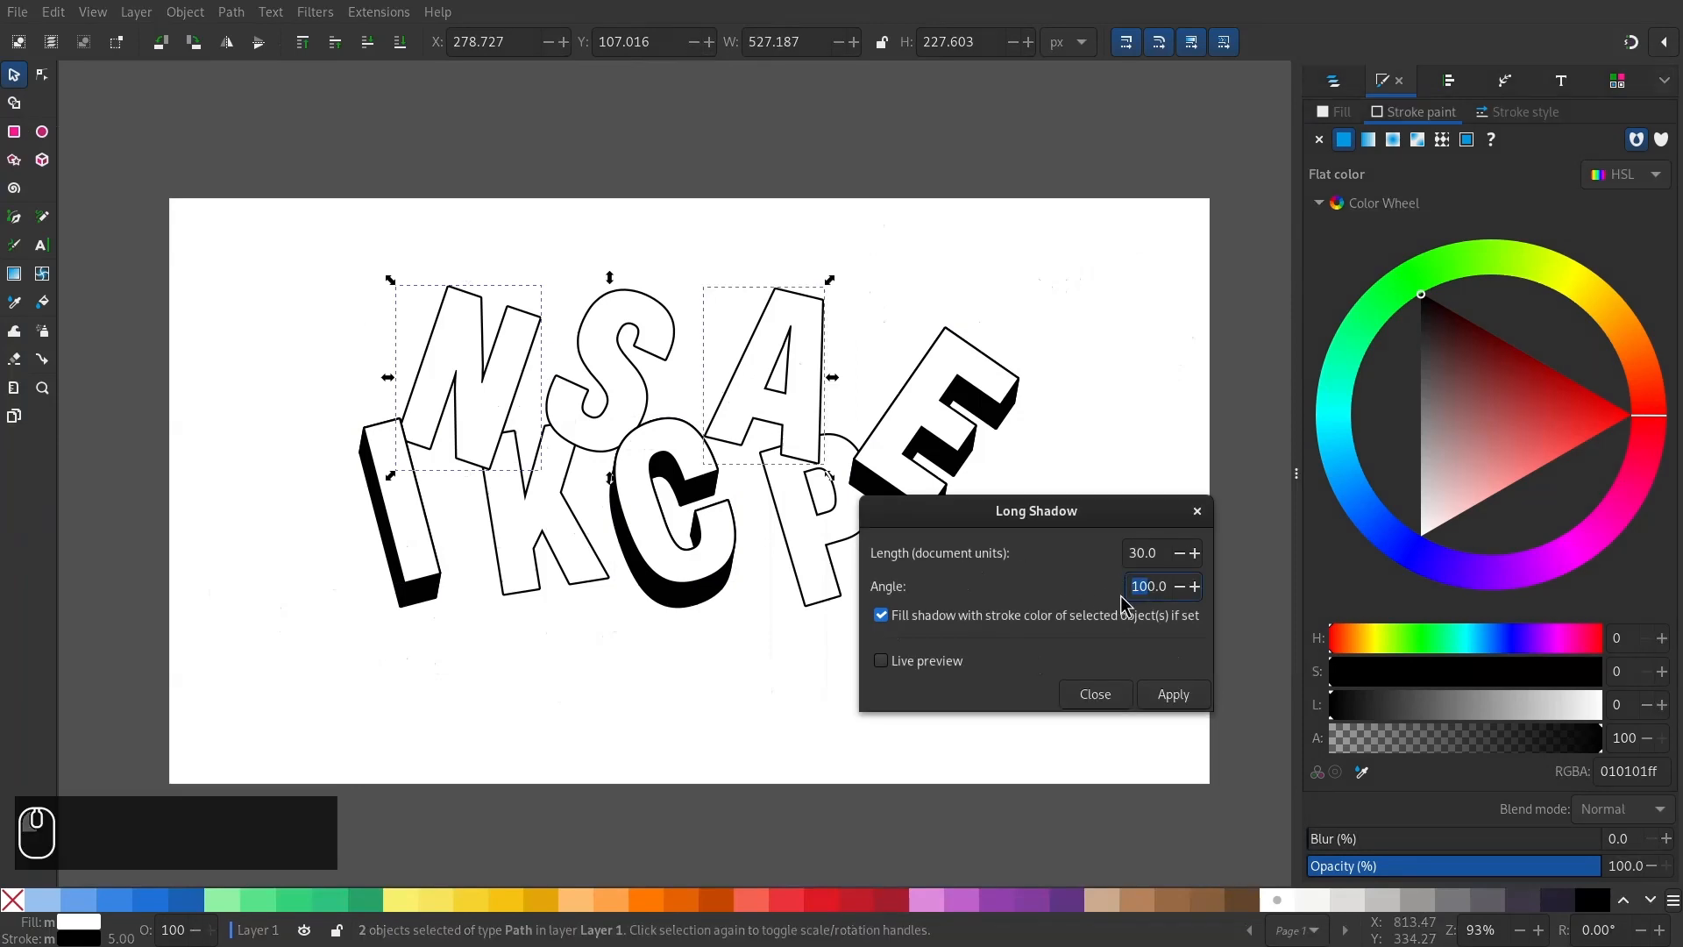
text(20.0)
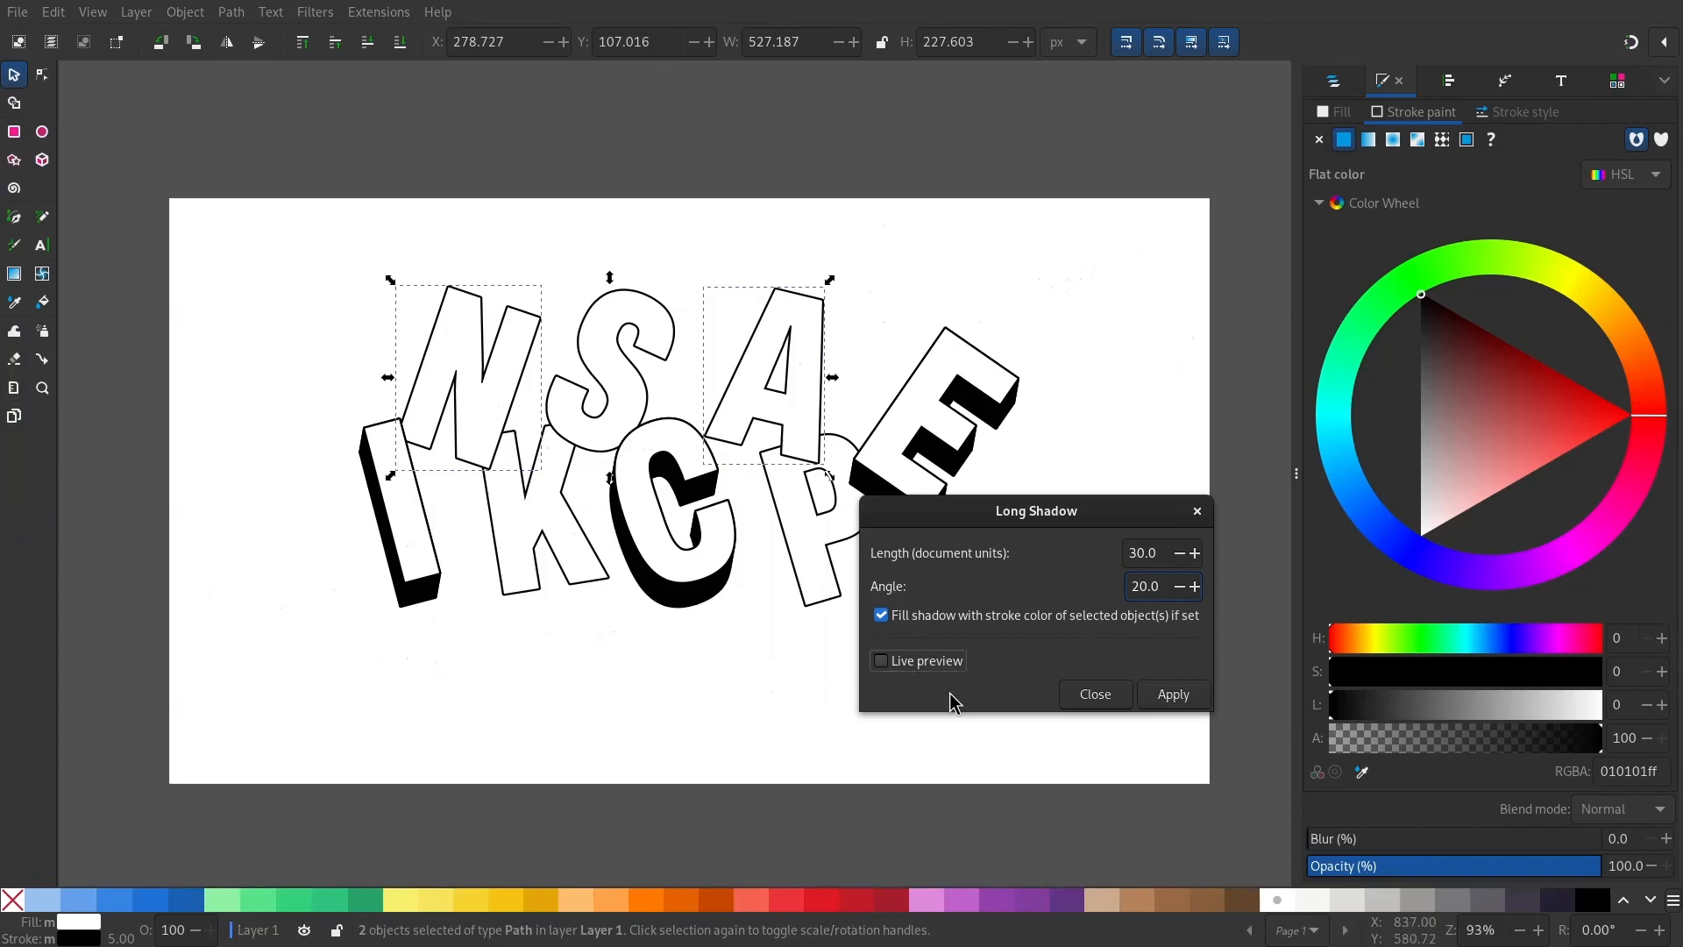
click(882, 660)
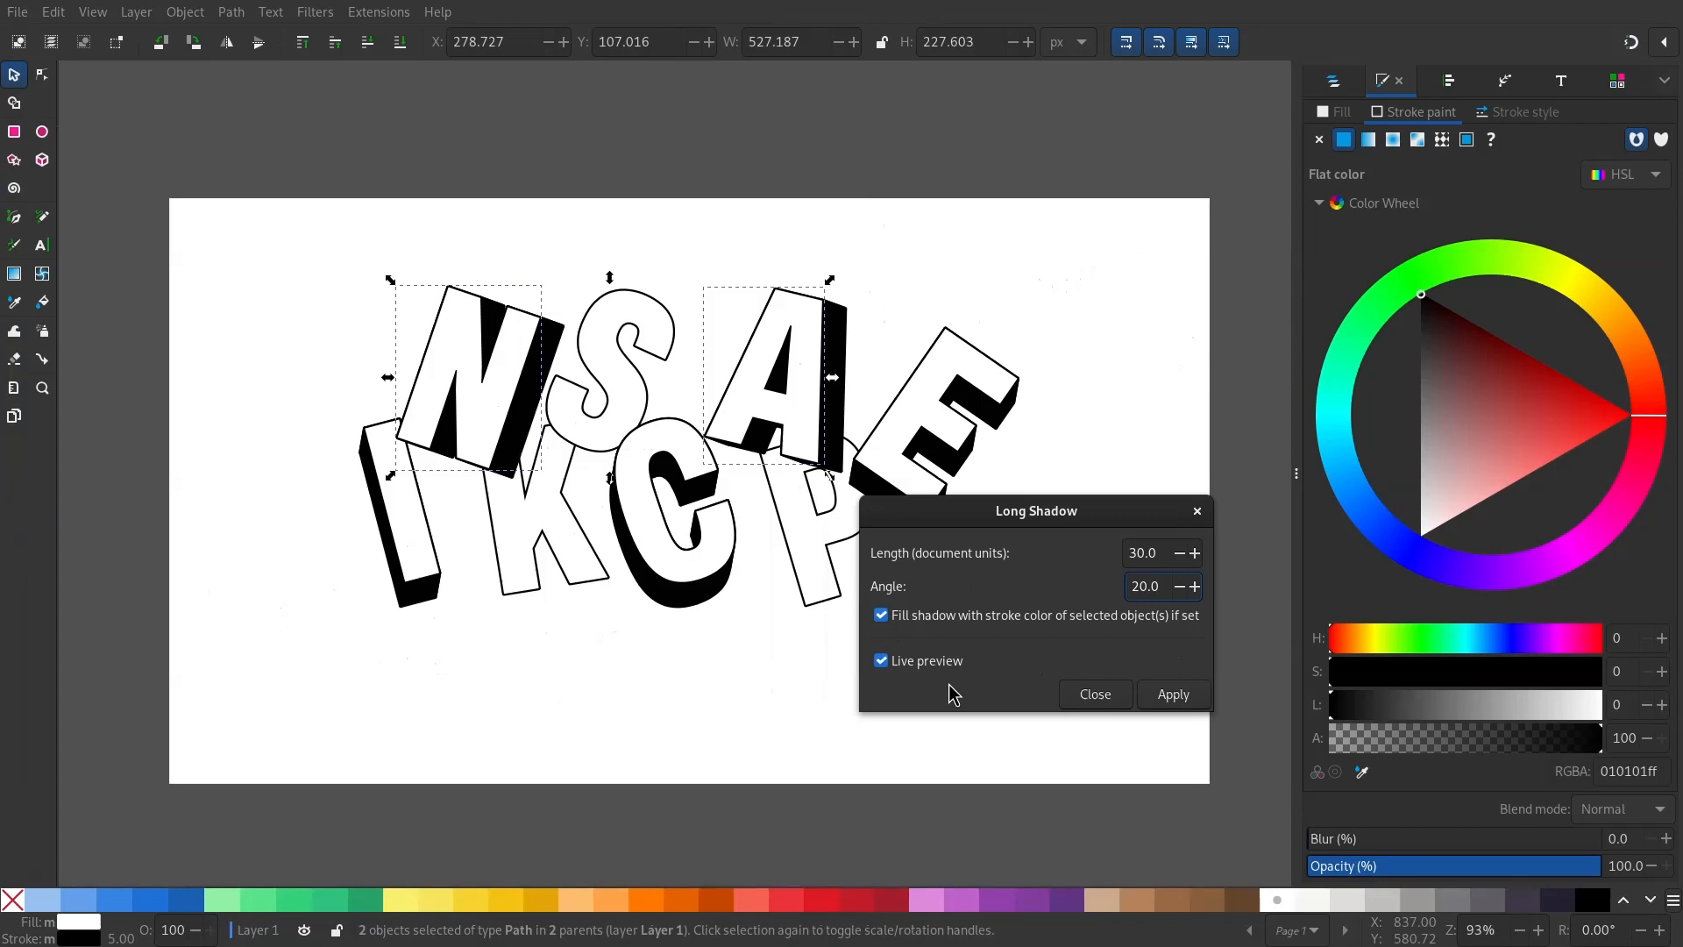
click(880, 660)
text(45)
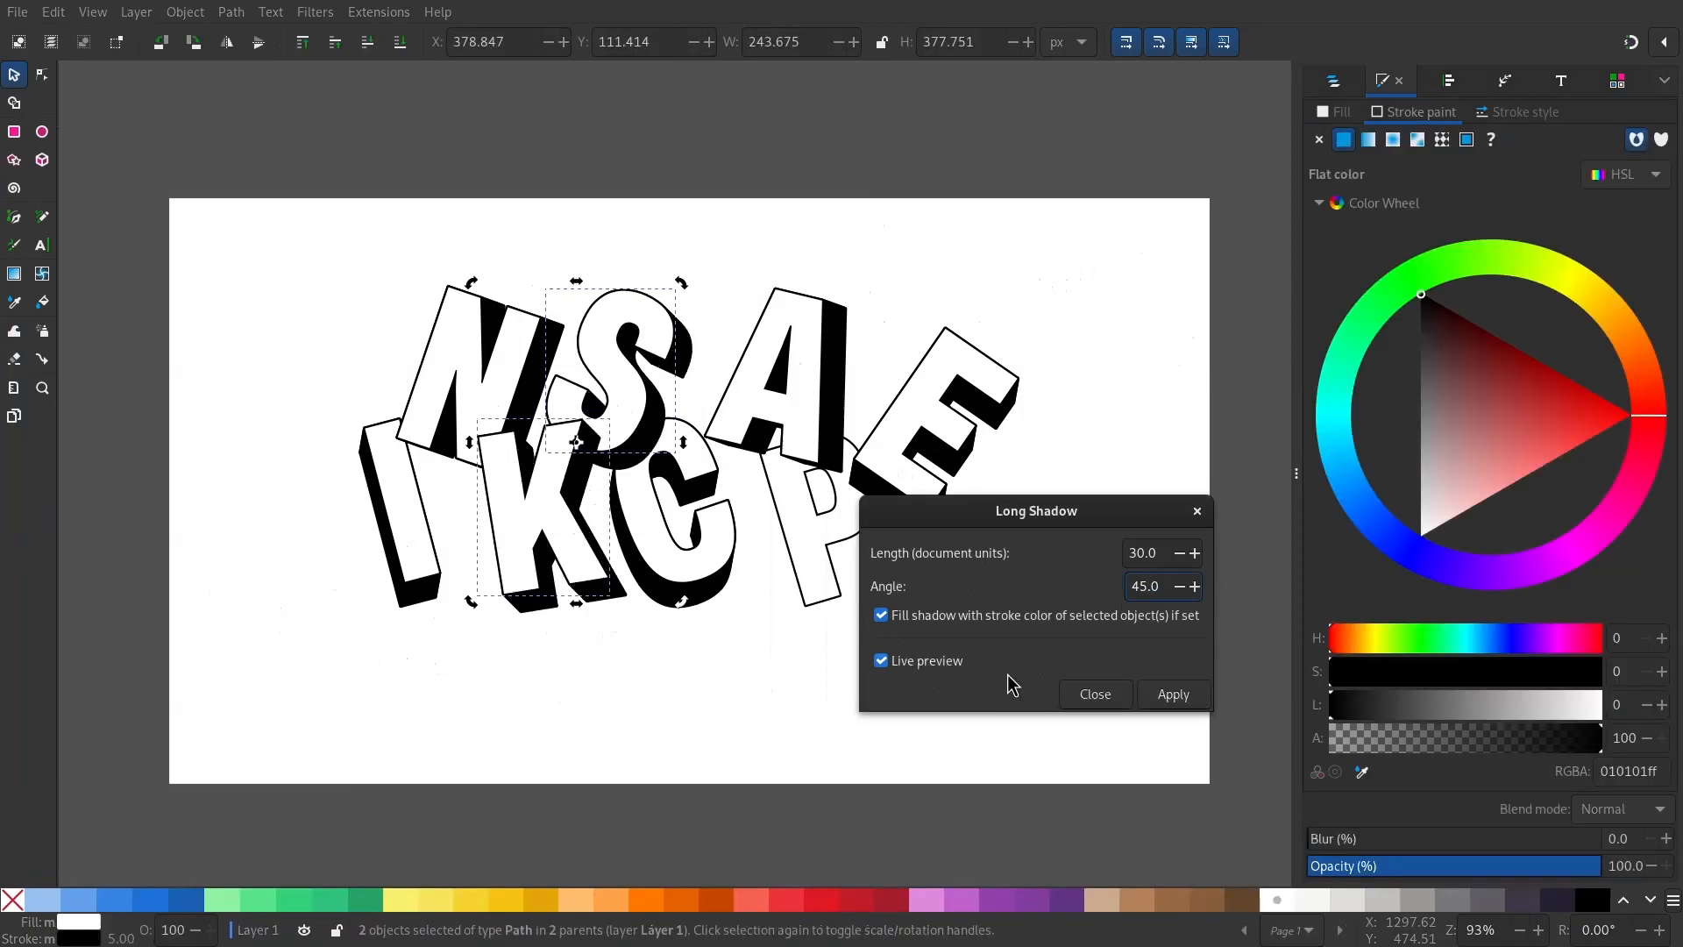
click(881, 660)
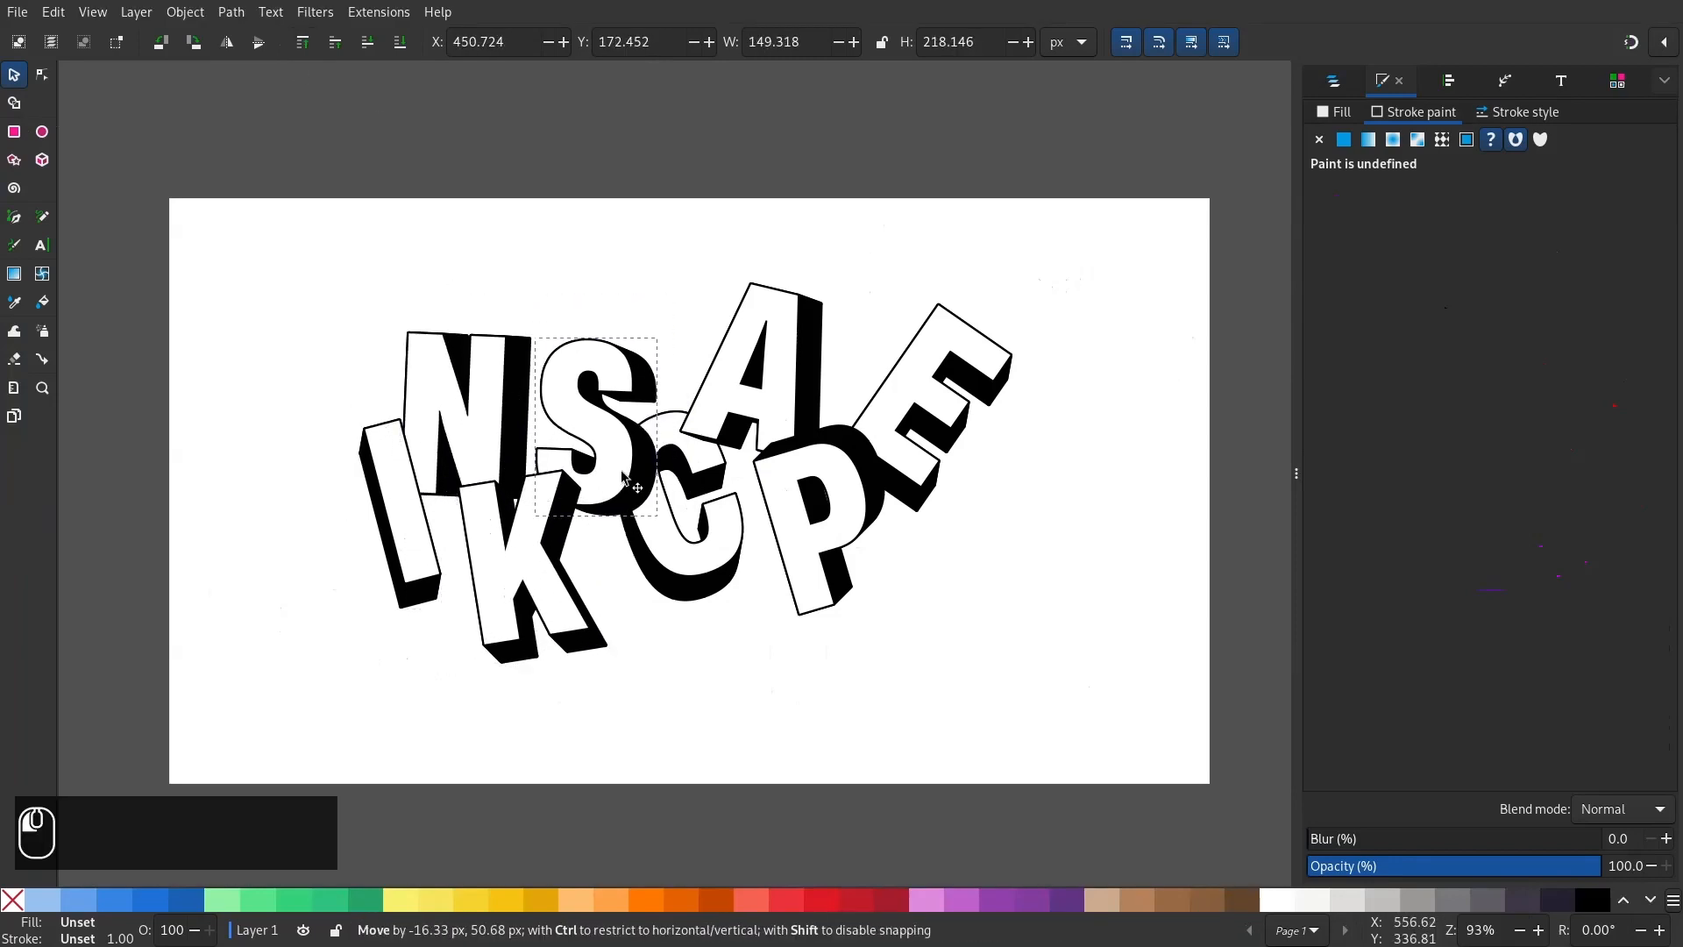
- Drag the shadowed letters C and E into a tight cluster near the page centre
drag(633, 419, 675, 545)
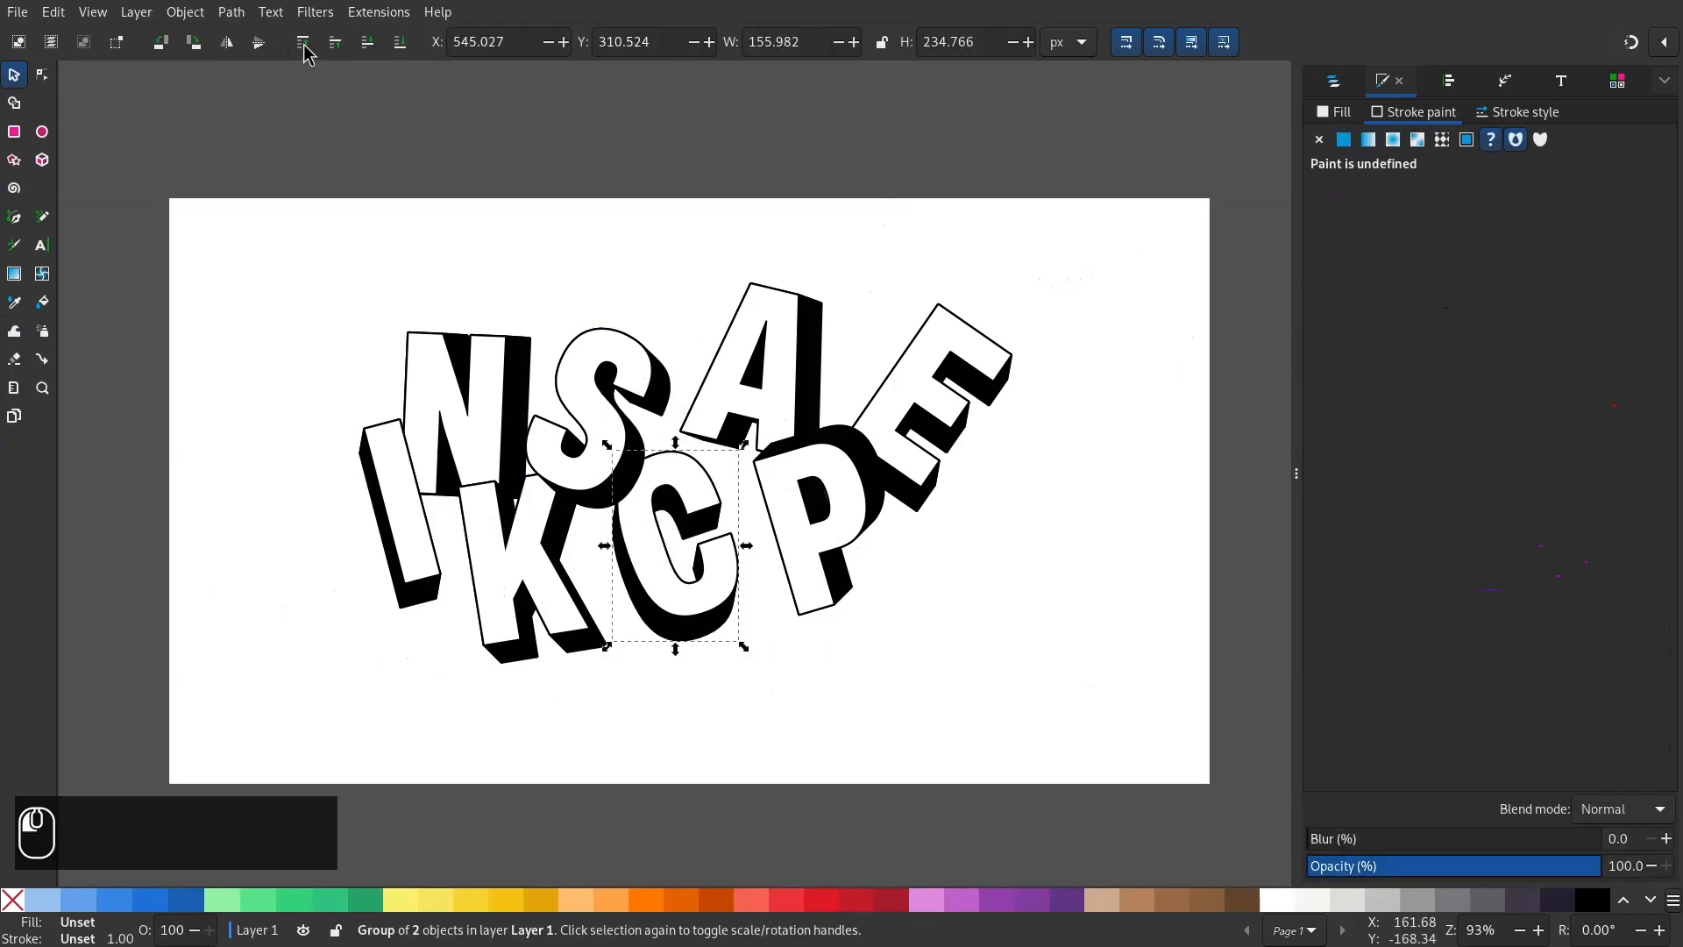
drag(675, 547, 889, 415)
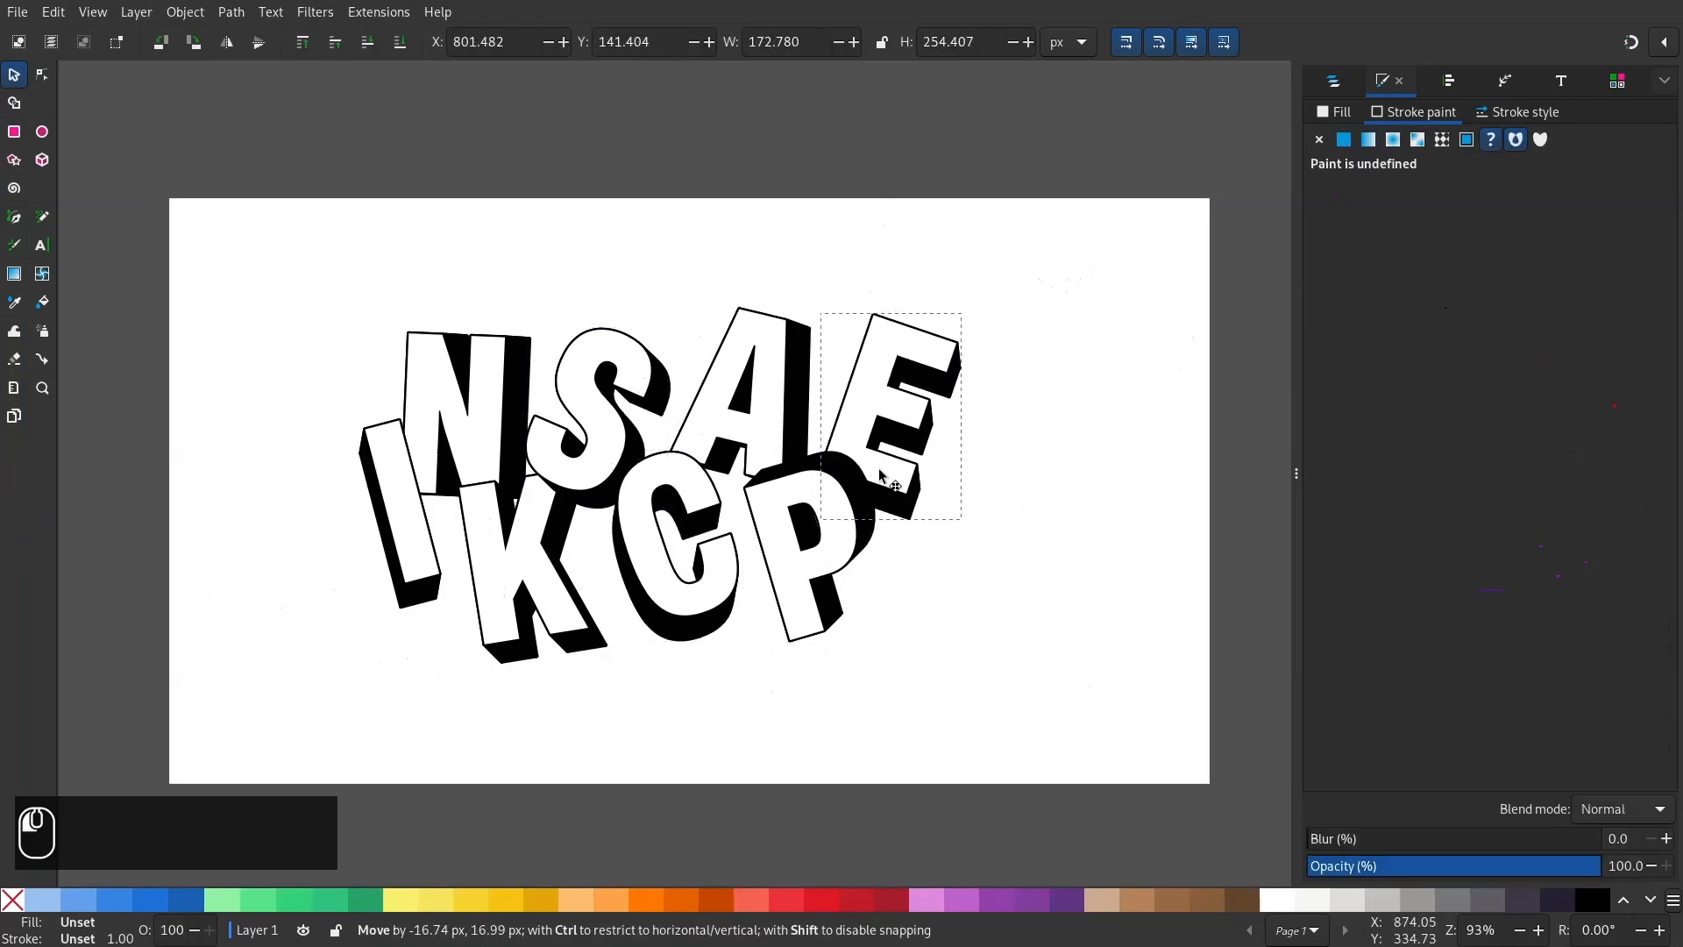
drag(889, 417, 780, 554)
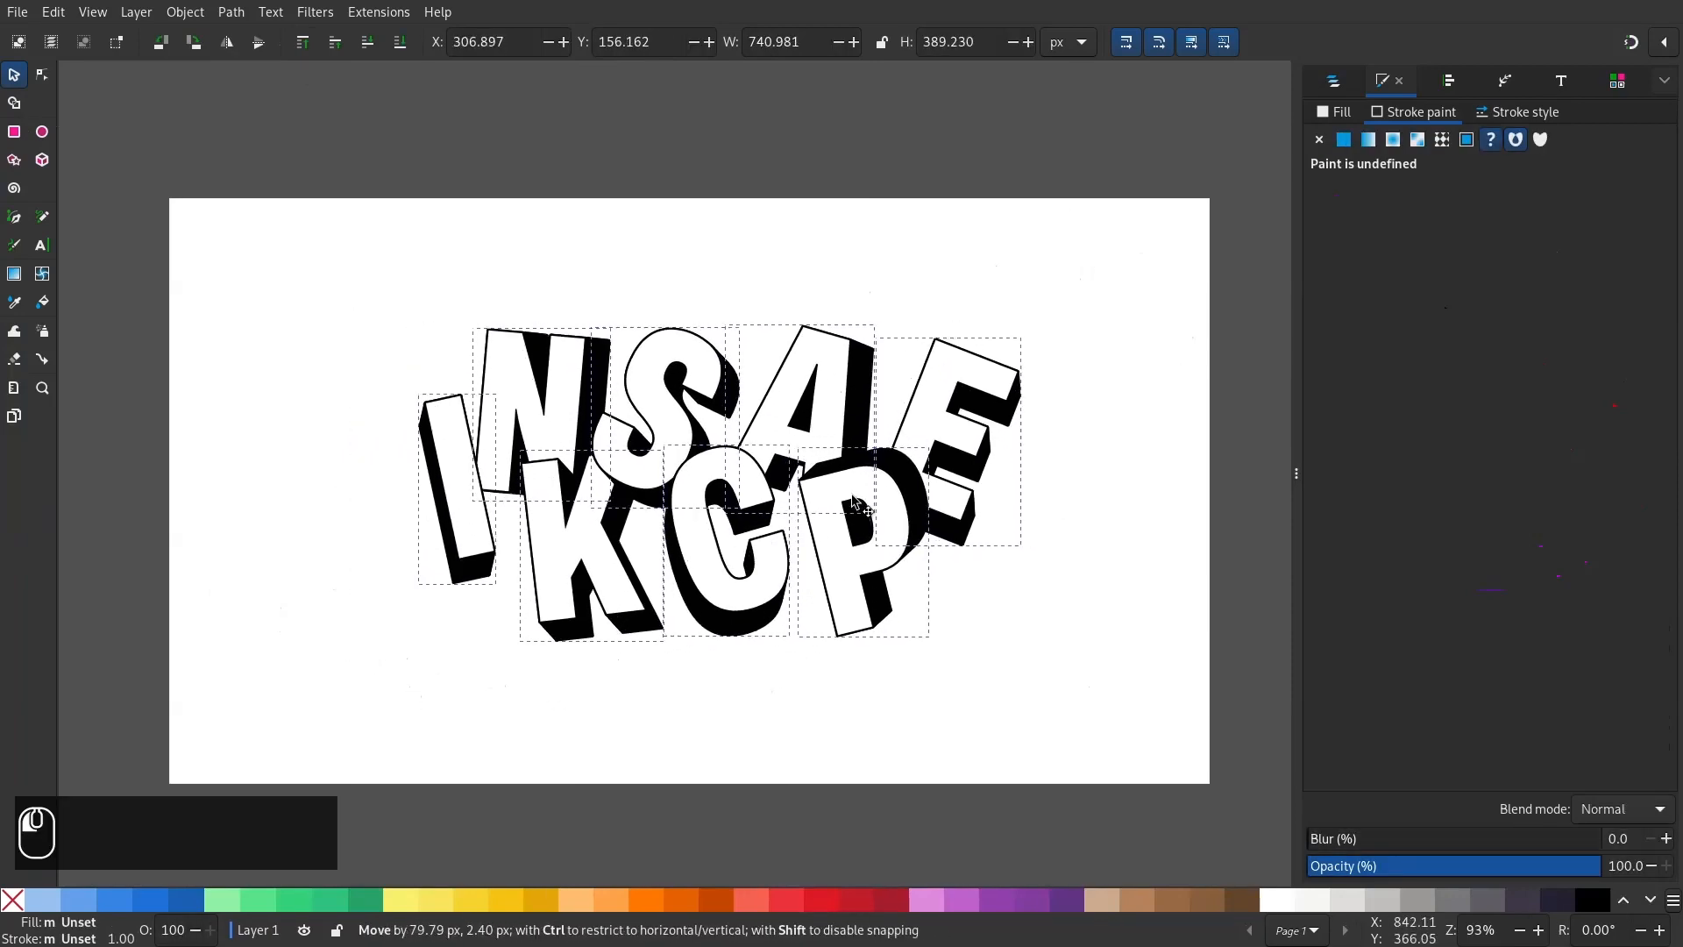
right_click(853, 505)
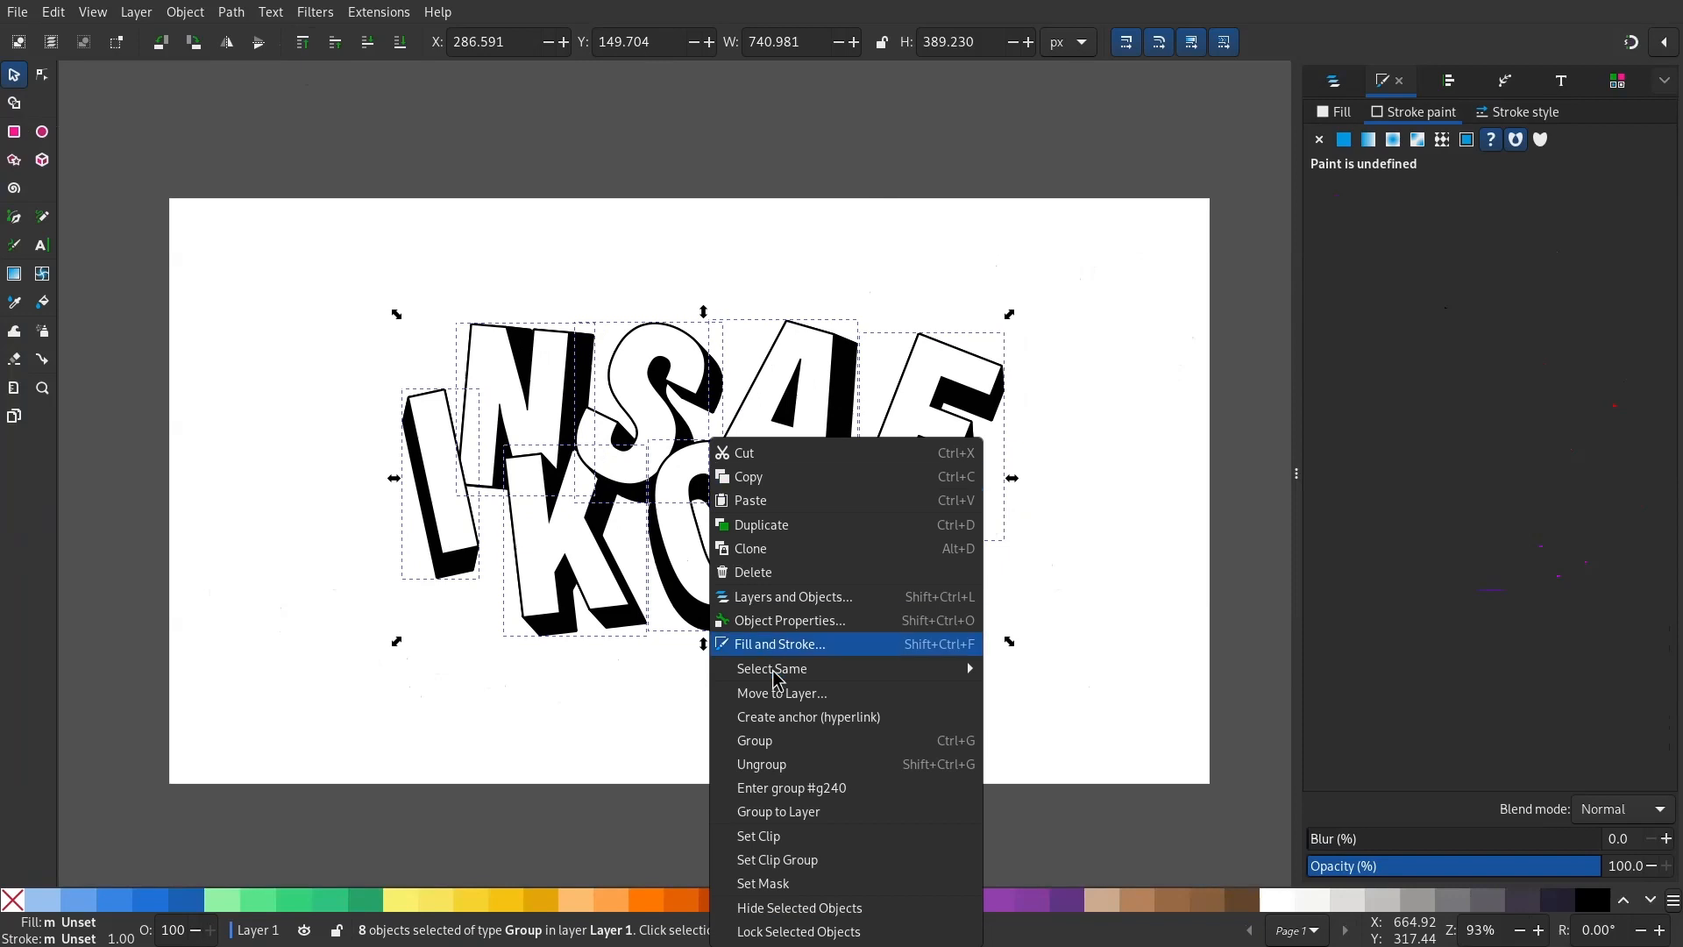